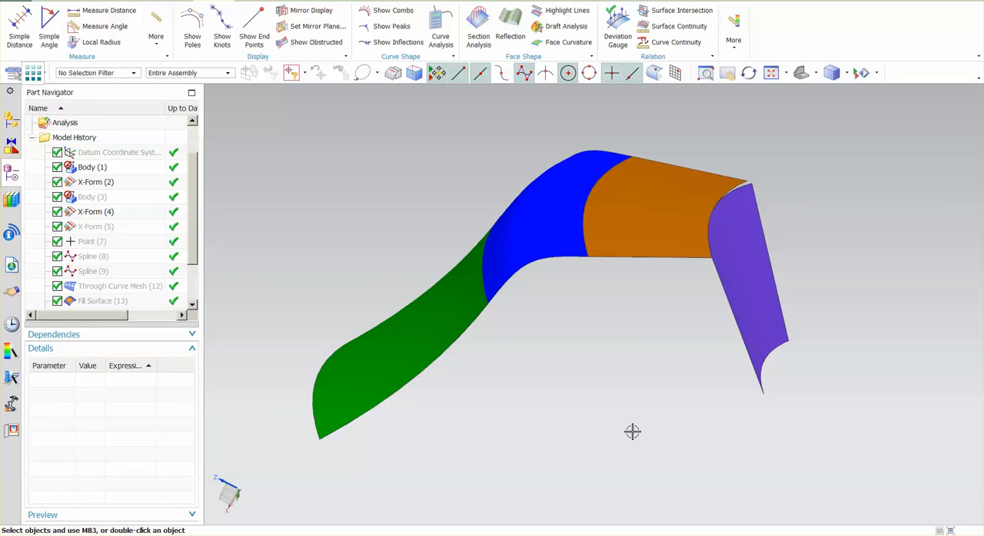
mouse_move(624, 393)
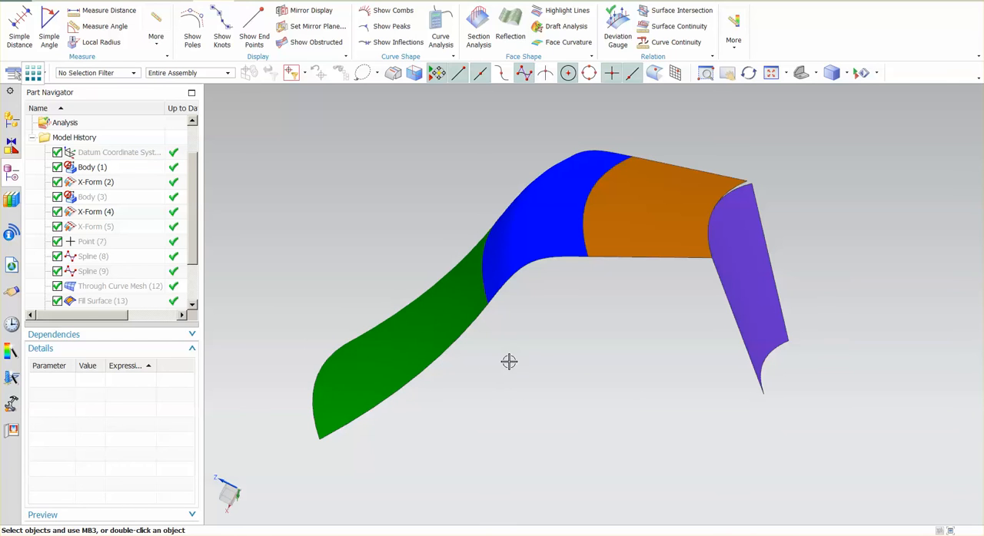
mouse_move(498, 237)
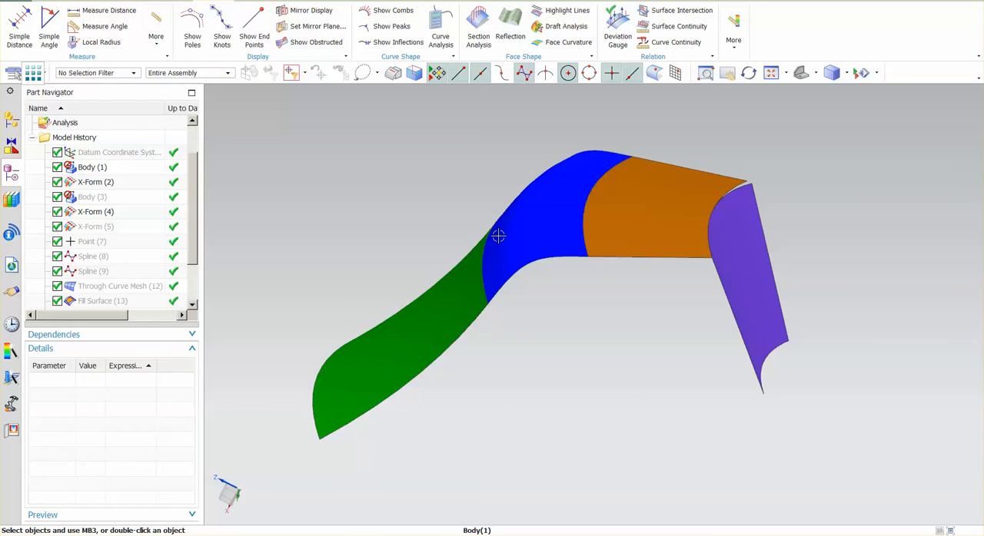
mouse_move(538, 209)
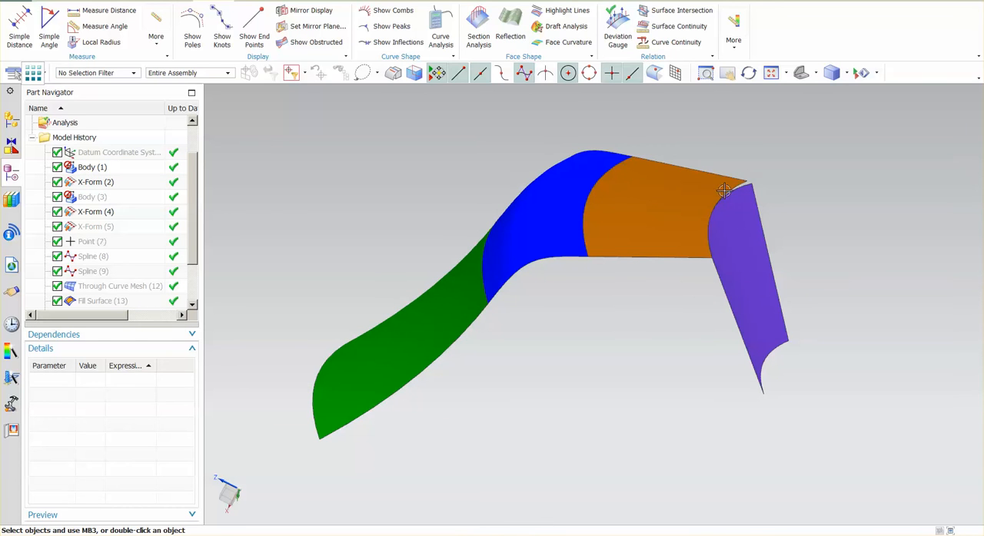
mouse_move(627, 332)
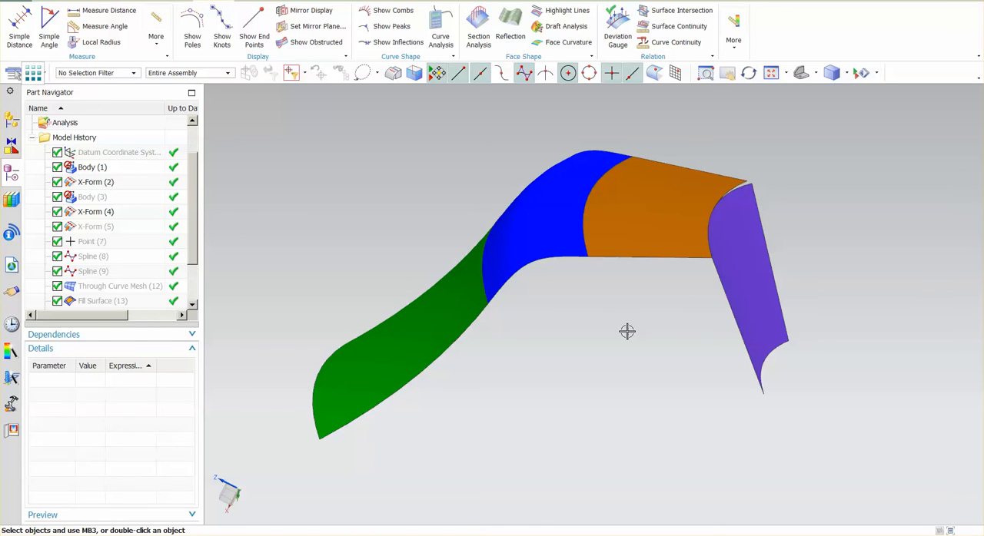
Launch the Surface Continuity analysis and orbit the four-surface model to see the purple–orange seam.
left_click(676, 42)
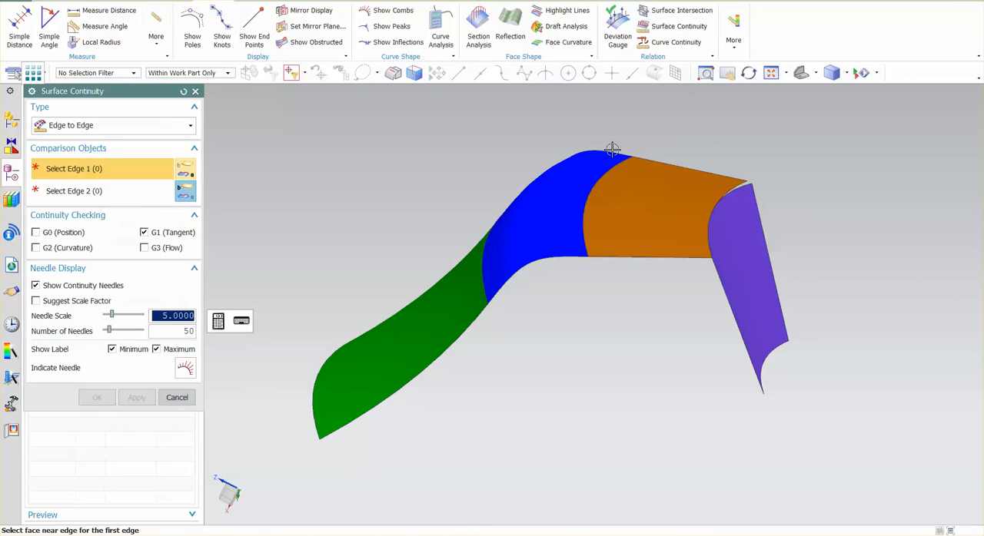
mouse_move(553, 452)
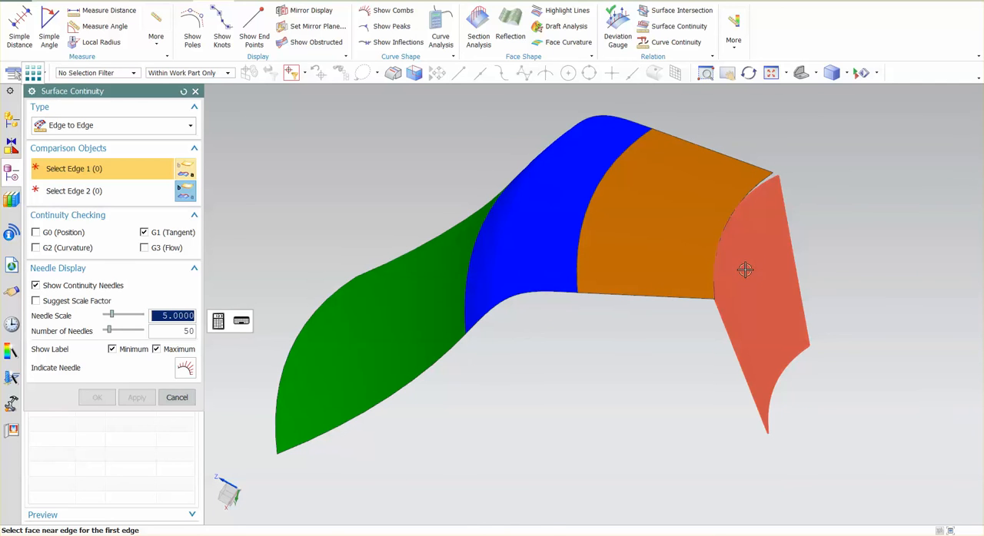
left_click_drag(744, 271, 645, 449)
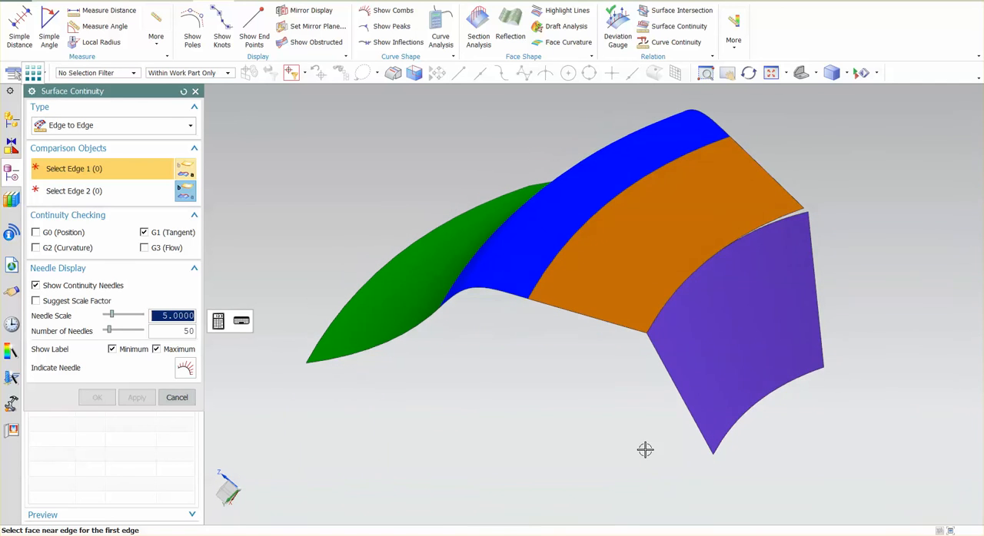
mouse_move(713, 272)
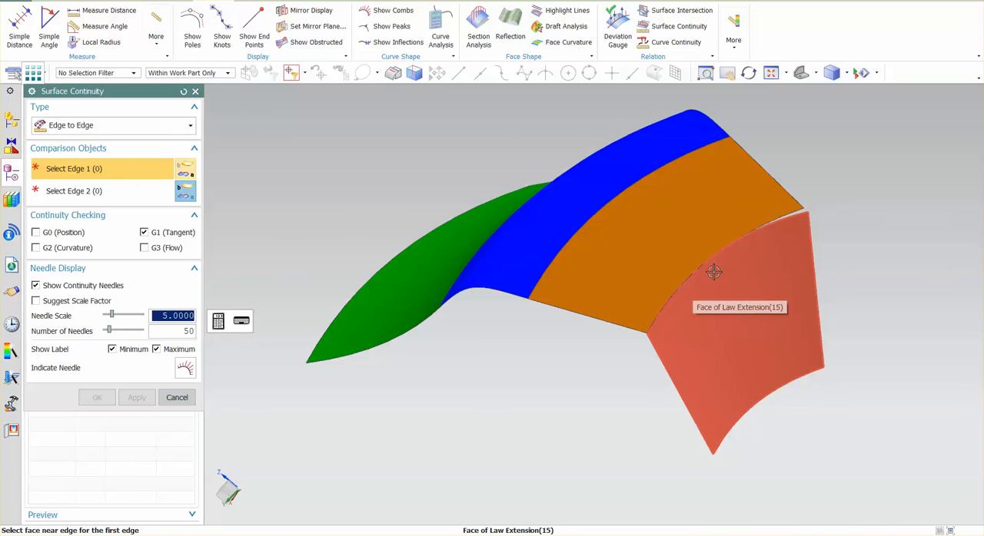
mouse_move(713, 267)
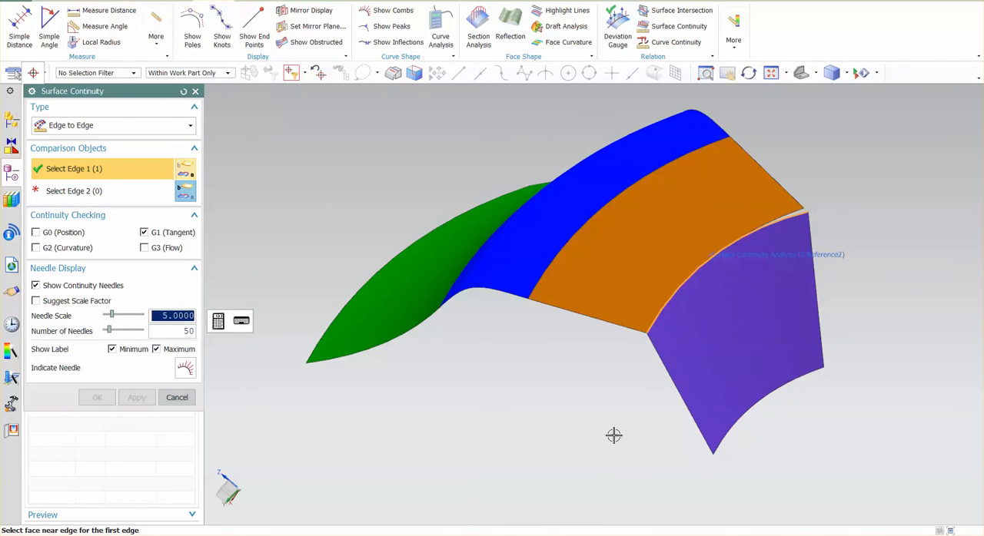
mouse_move(769, 265)
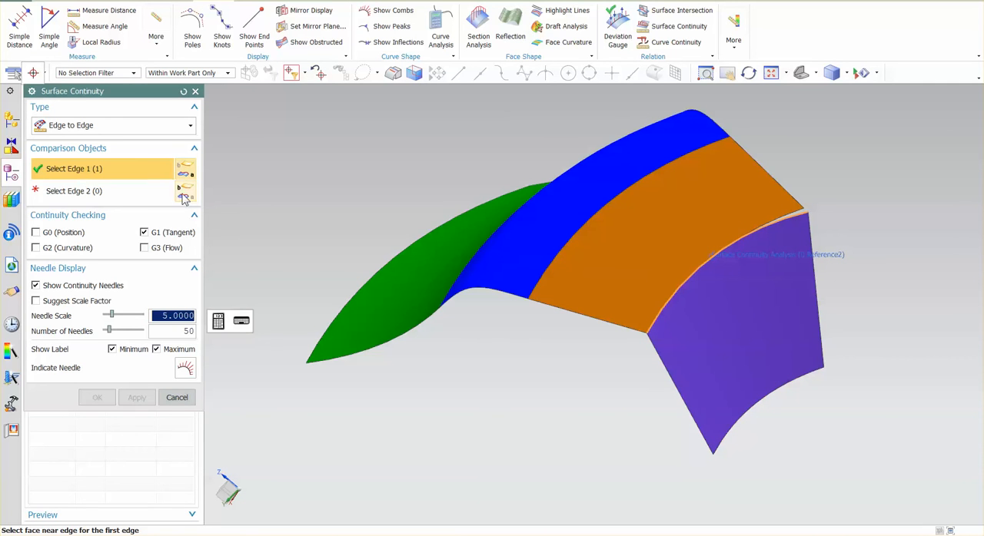
Pick the orange face's edge as Edge 2 and lower the Needle Scale to about 0.3.
left_click(74, 190)
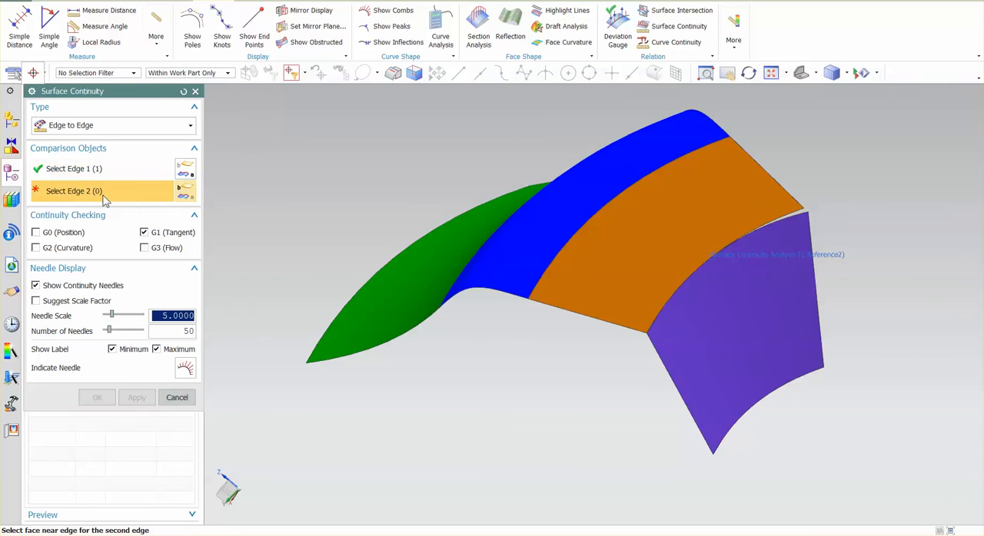
mouse_move(686, 268)
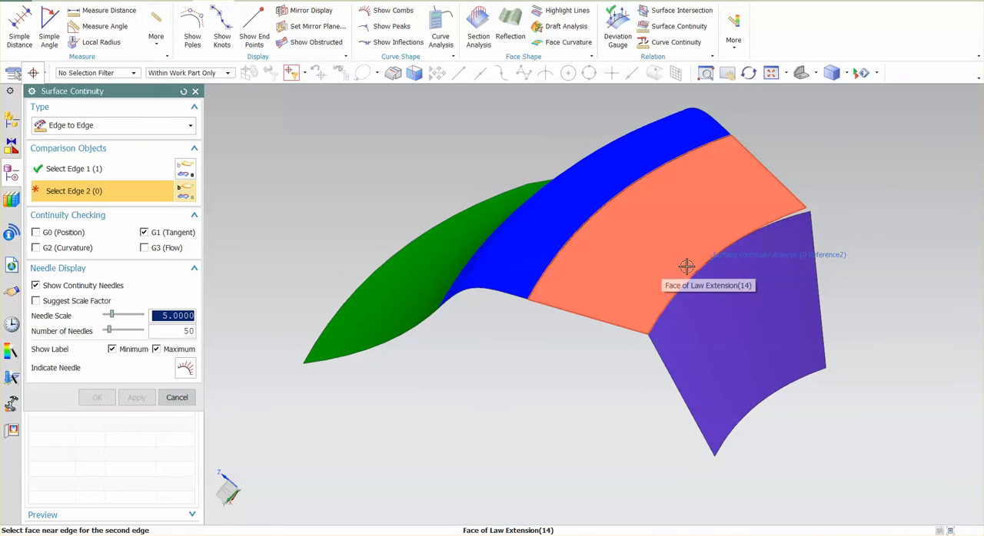
left_click(686, 268)
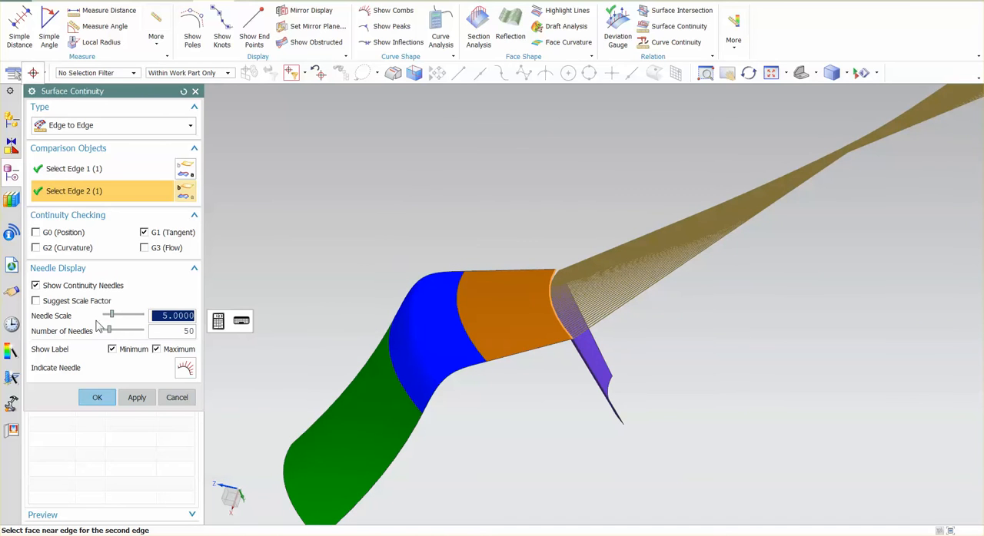
left_click_drag(111, 315, 106, 315)
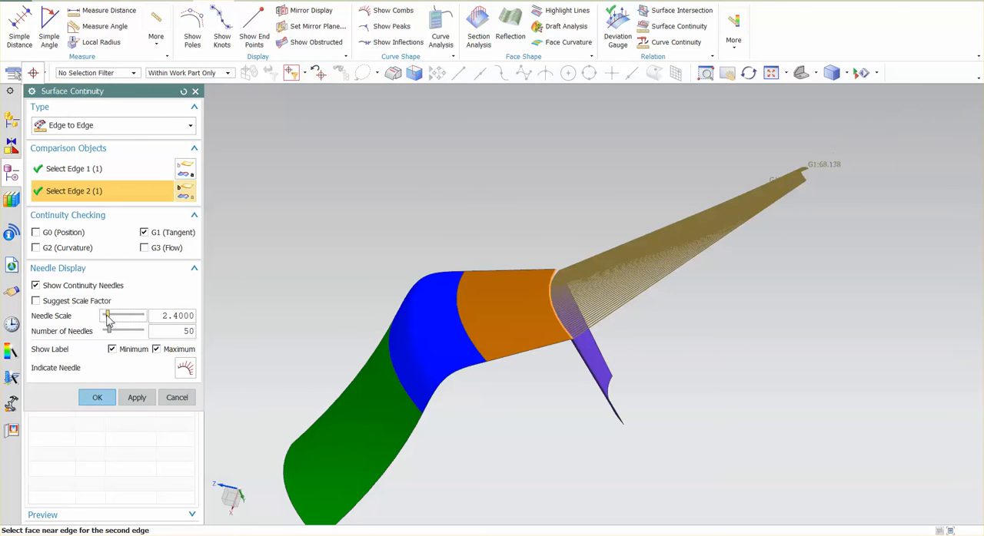
left_click_drag(108, 317, 102, 316)
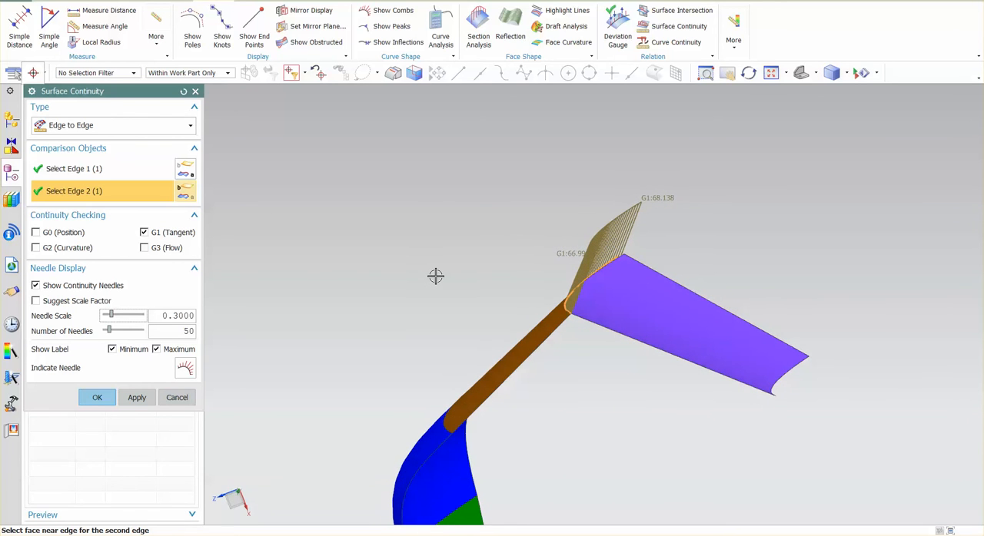
mouse_move(355, 259)
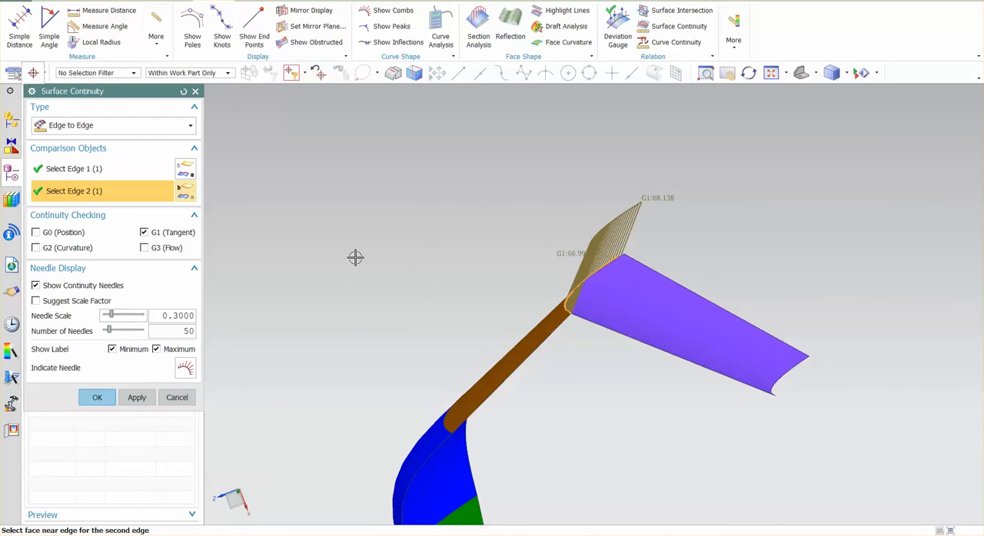
Switch from G1 (Tangent) to G0 (Position) and raise the Needle Scale to 7.5 to reveal the gap.
left_click(36, 232)
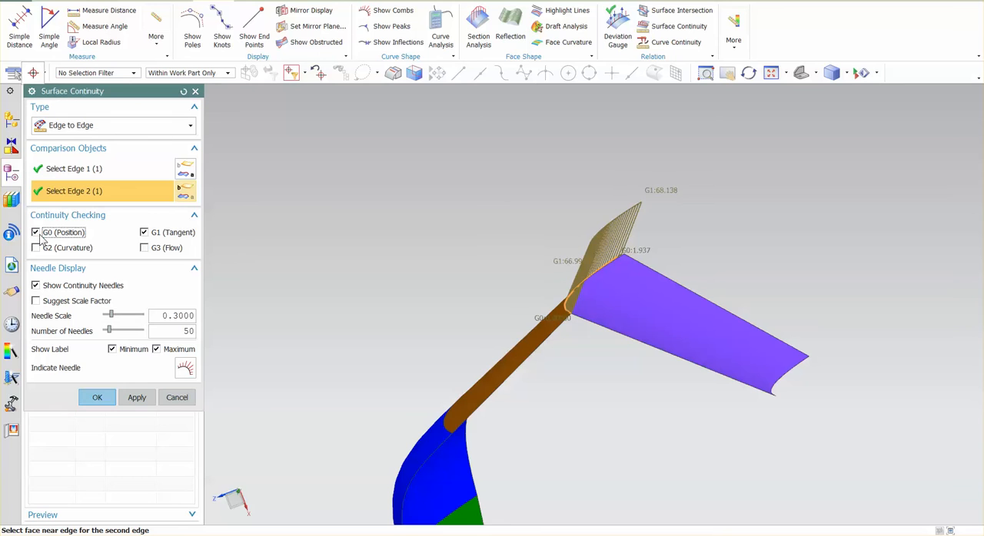
left_click(144, 232)
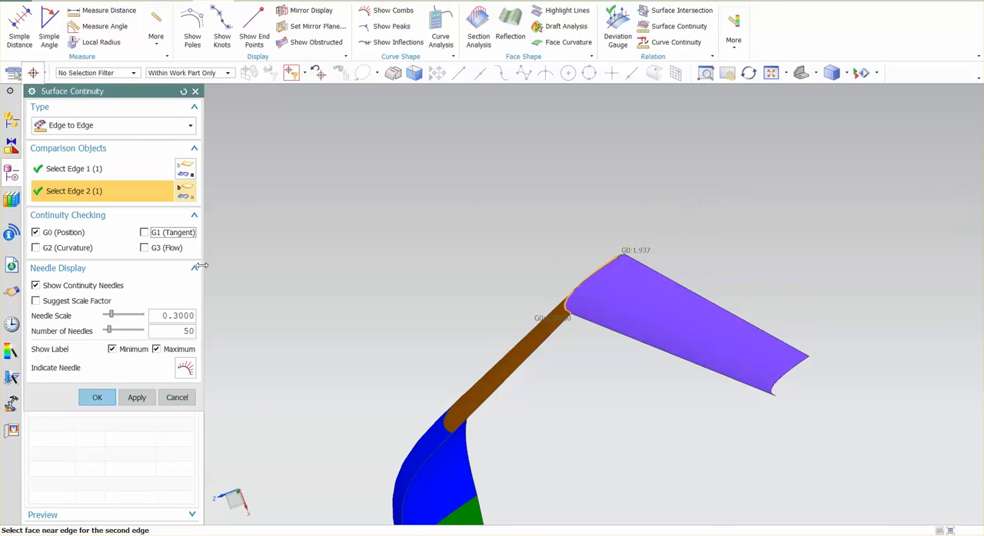
left_click_drag(110, 315, 117, 315)
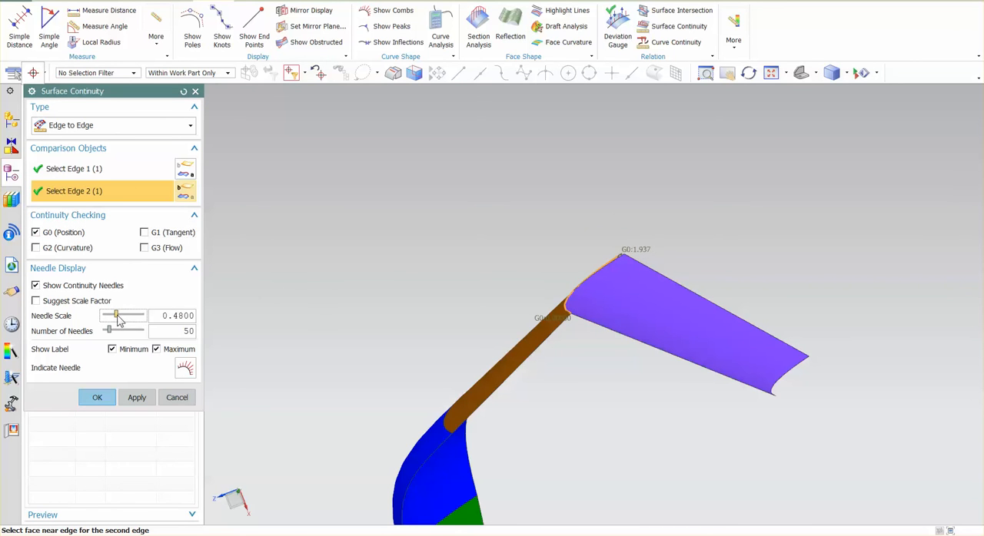
left_click_drag(115, 316, 126, 317)
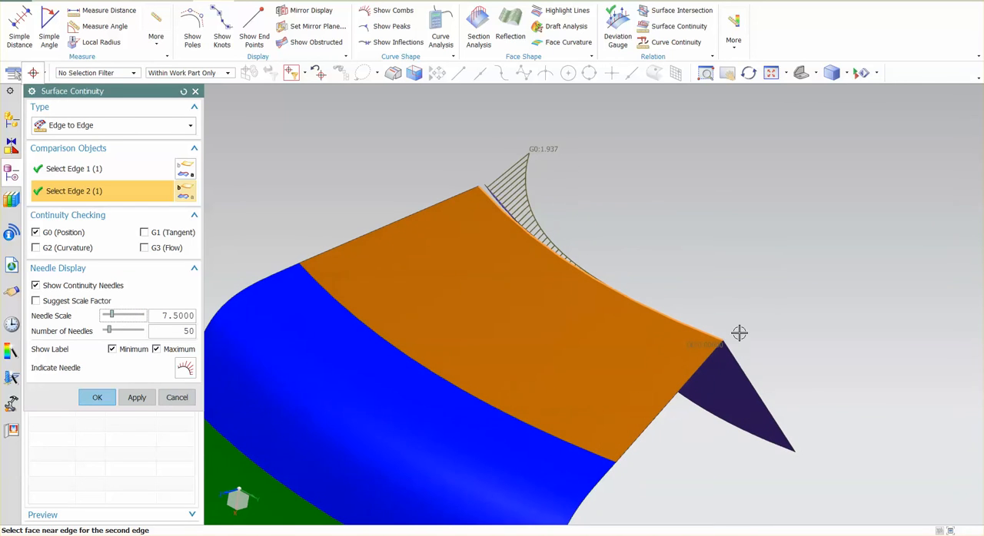
mouse_move(538, 201)
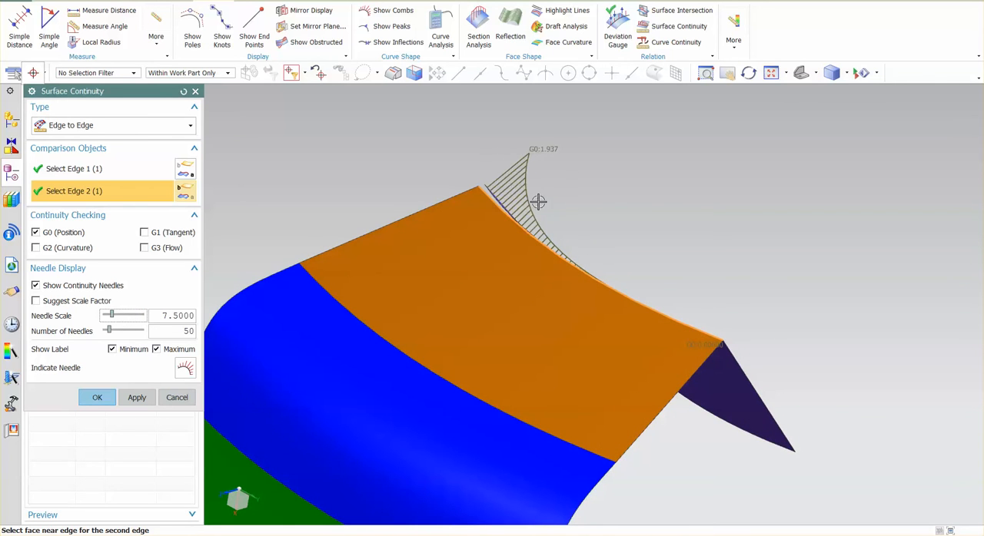
mouse_move(89, 255)
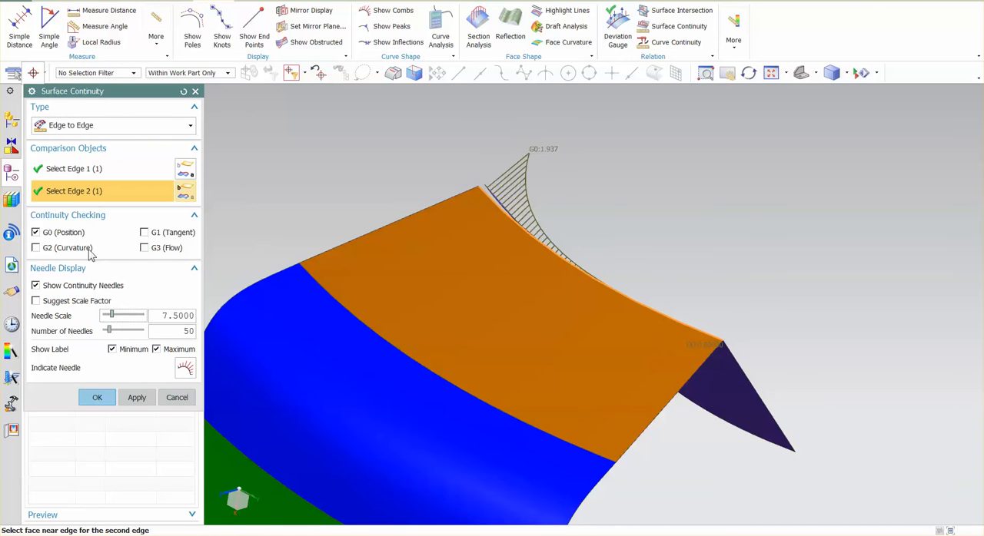
mouse_move(734, 350)
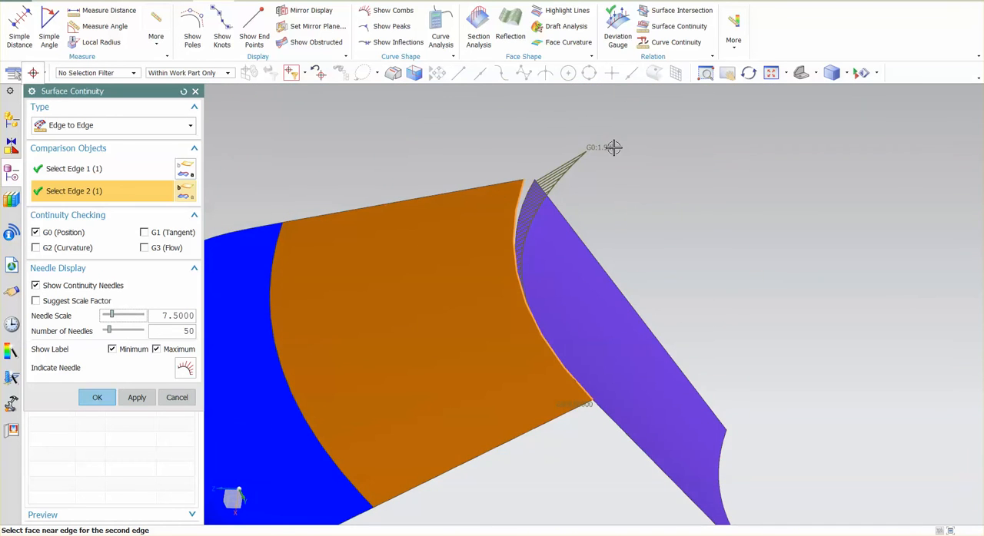
mouse_move(627, 178)
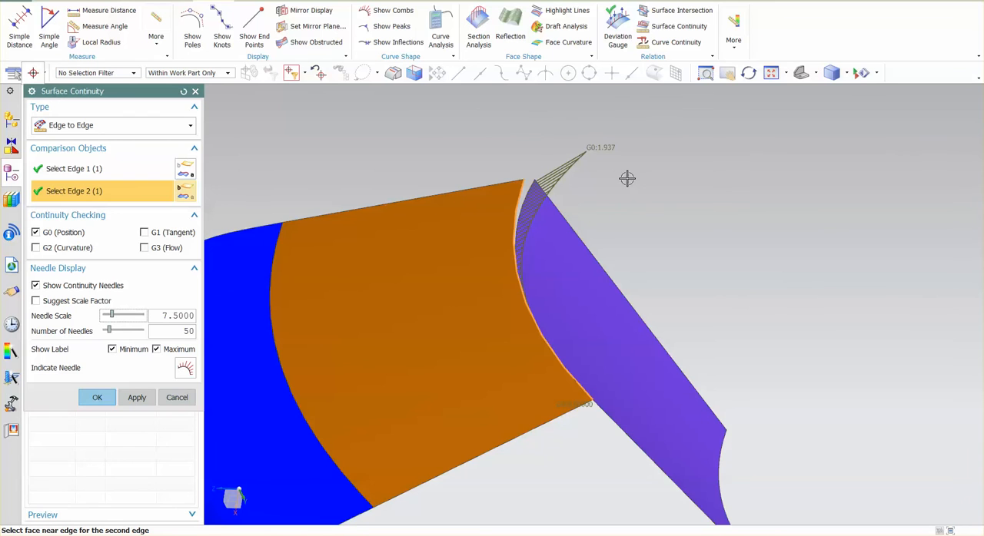
mouse_move(641, 178)
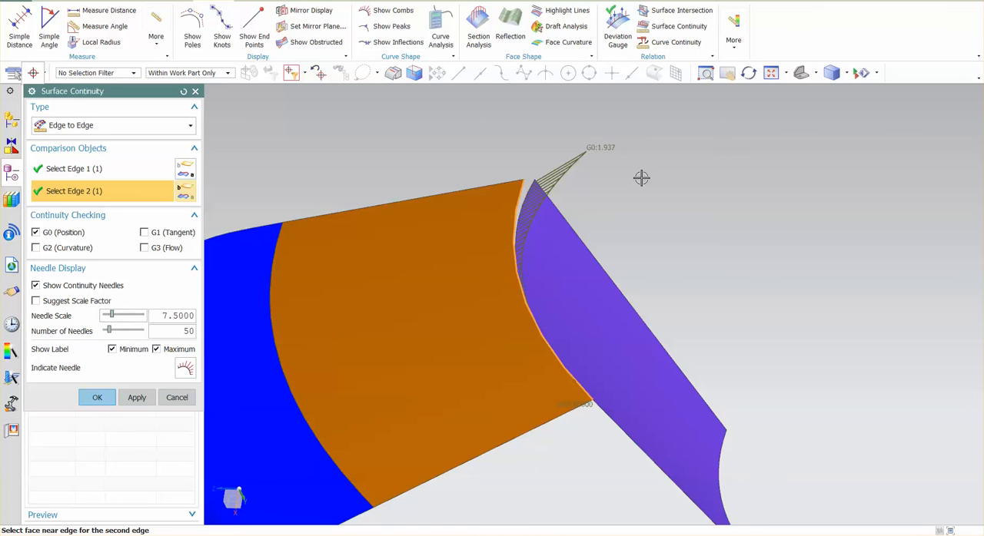
mouse_move(618, 166)
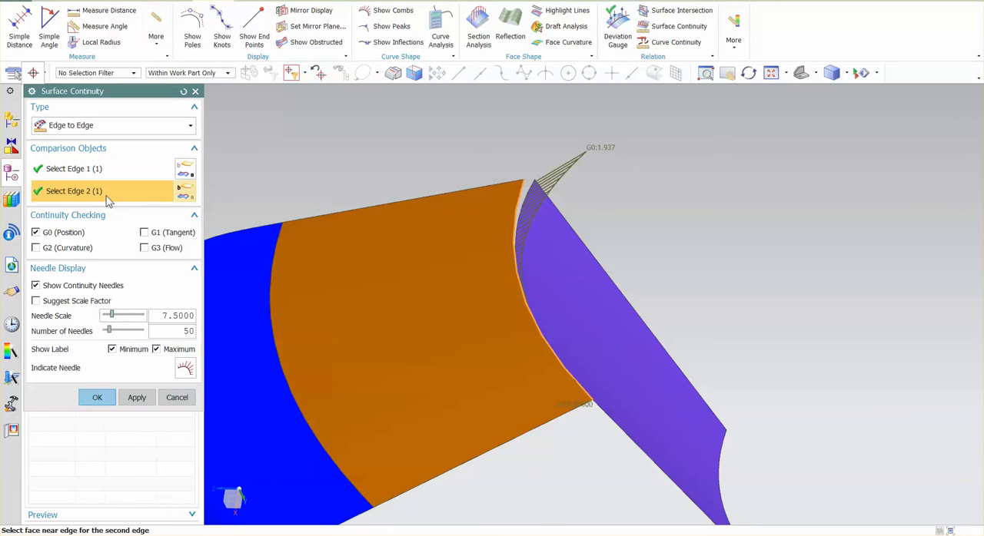
mouse_move(421, 312)
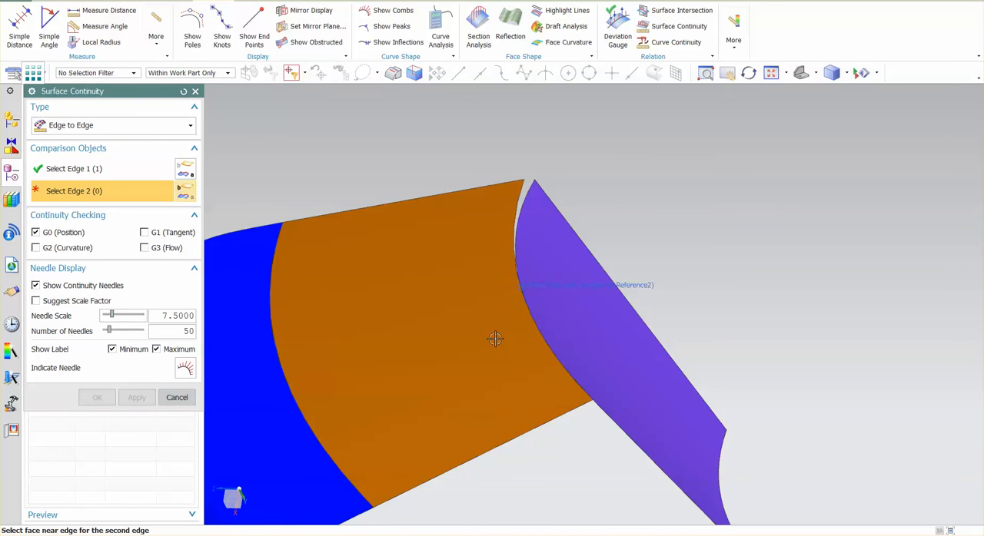
Select the shared edge on the orange face and the blue blend face as the two edges for a G0 check.
left_click_drag(495, 340, 516, 139)
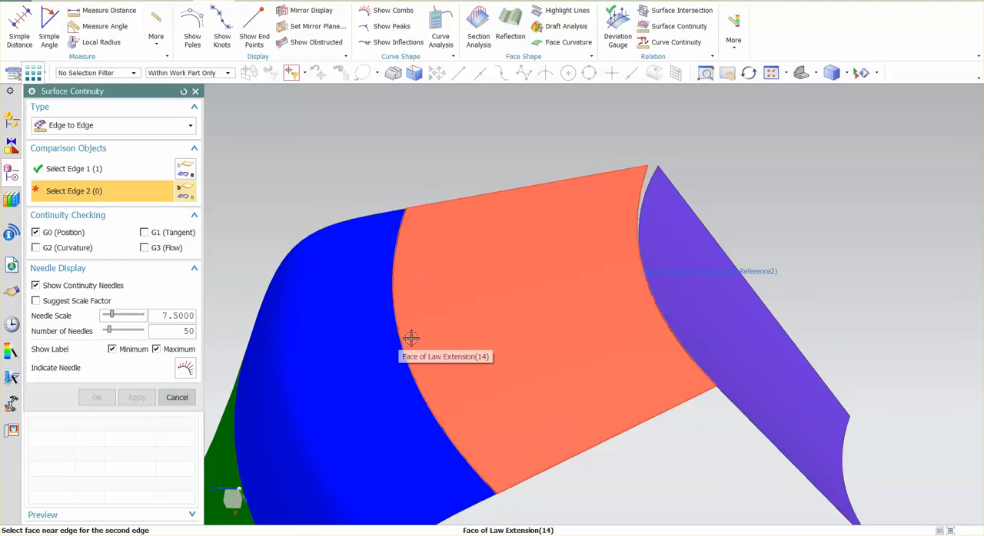
left_click(412, 338)
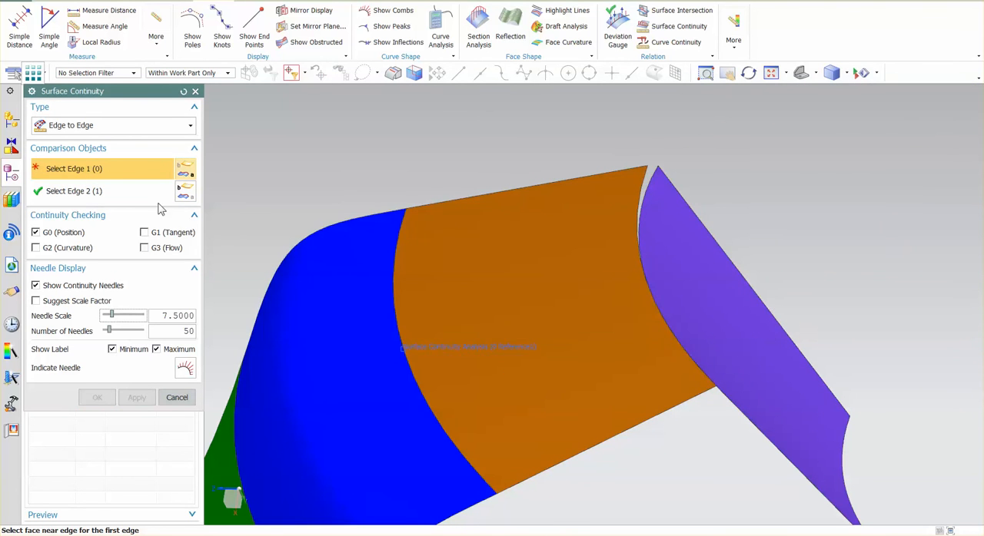
left_click(354, 383)
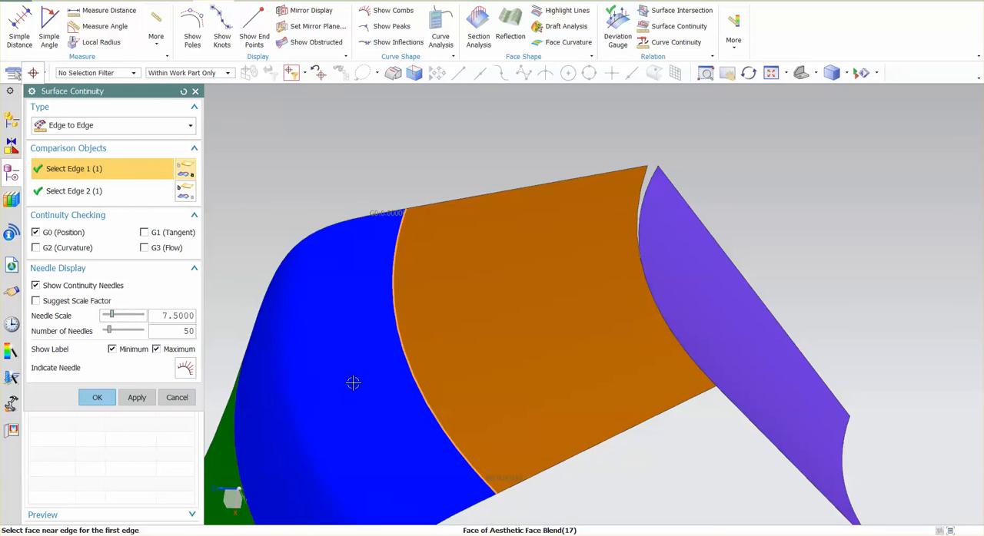
mouse_move(305, 179)
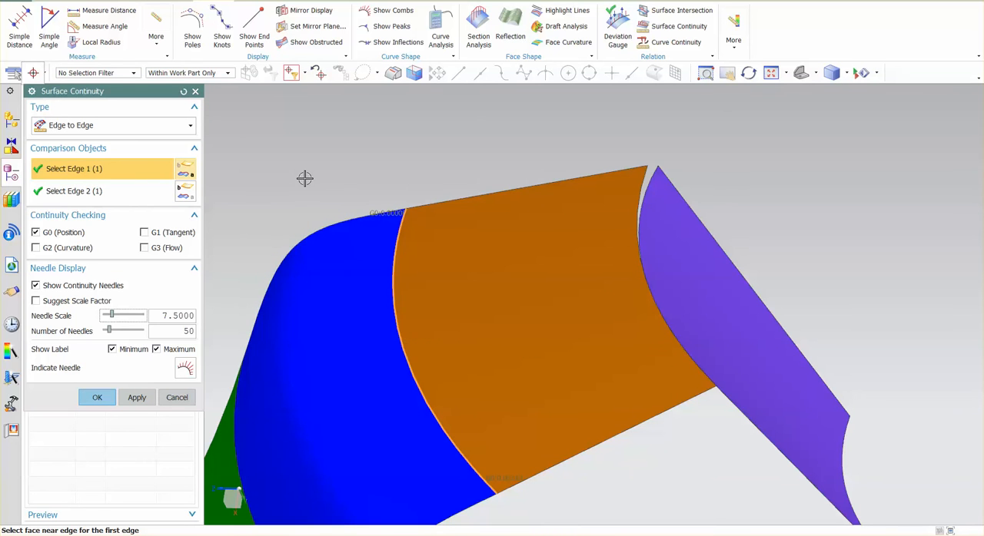
mouse_move(77, 239)
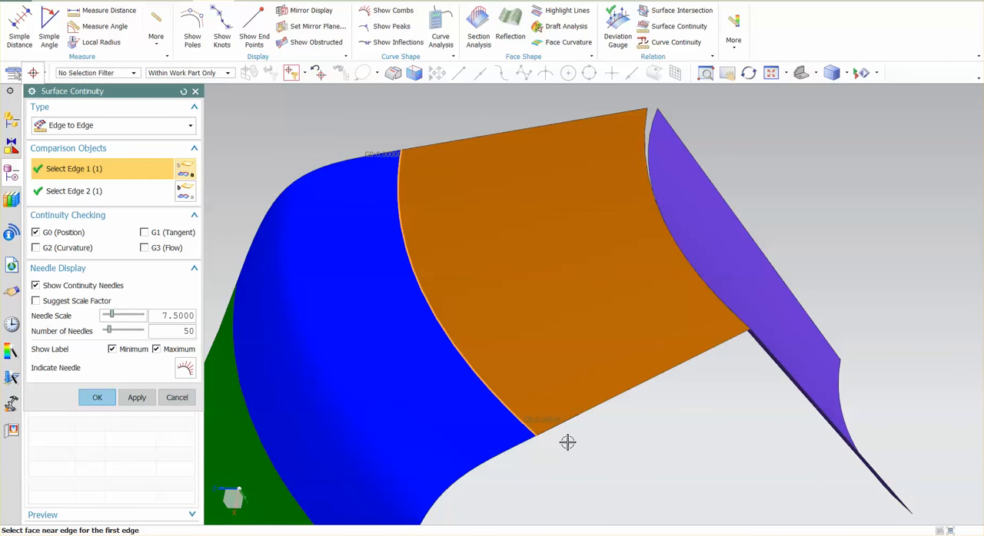
left_click_drag(567, 307, 567, 269)
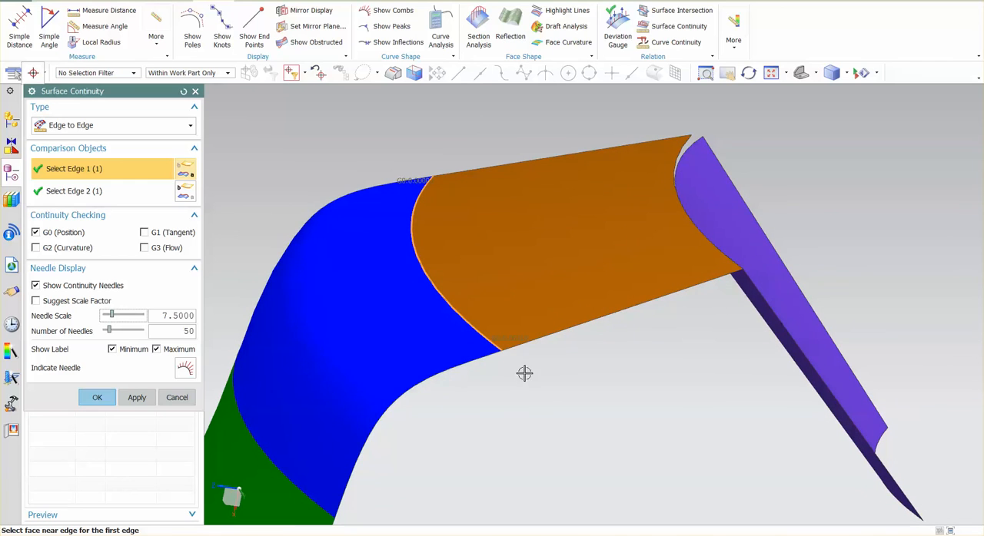
mouse_move(596, 430)
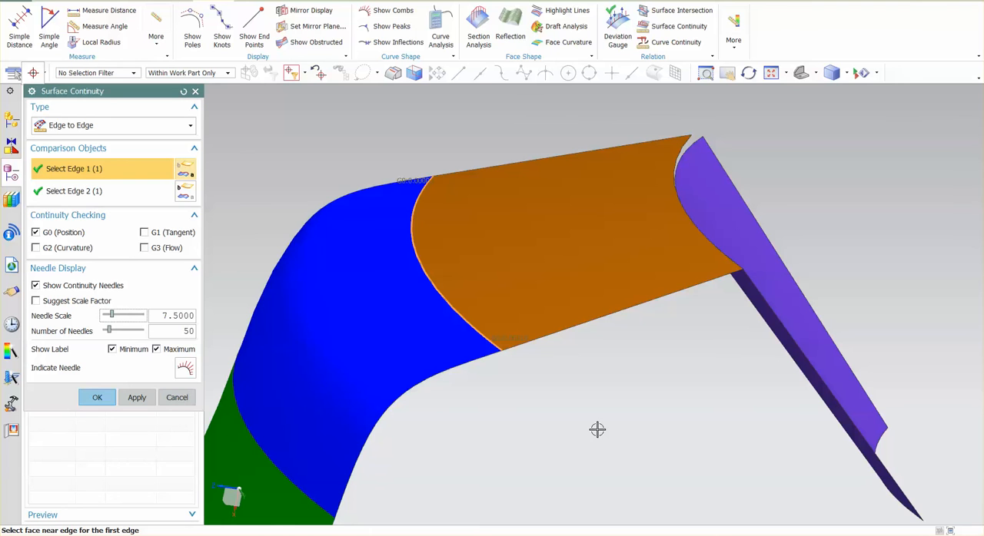
mouse_move(604, 431)
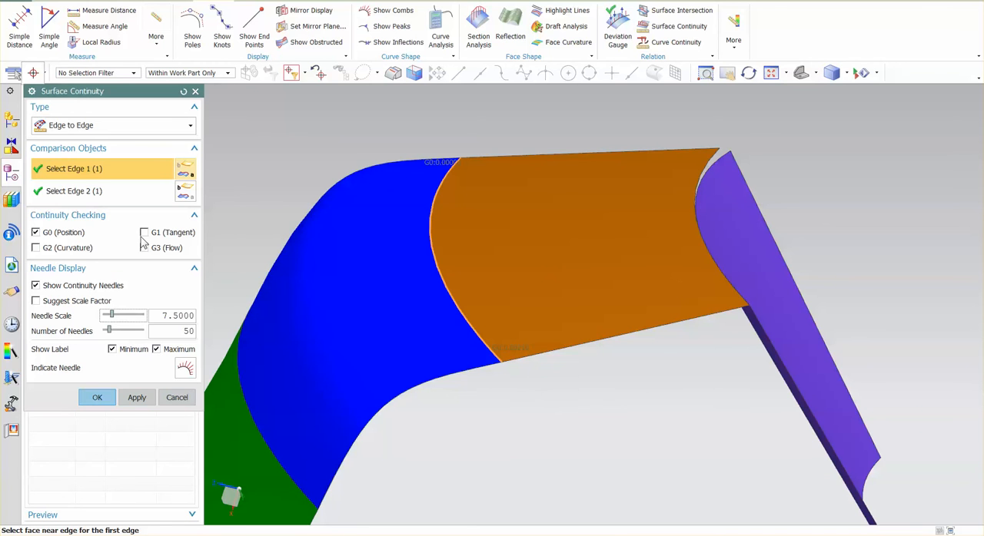
Step through G1, G2 and G3 continuity across the blue–orange seam with Needle Scale raised to 34.8.
left_click(144, 233)
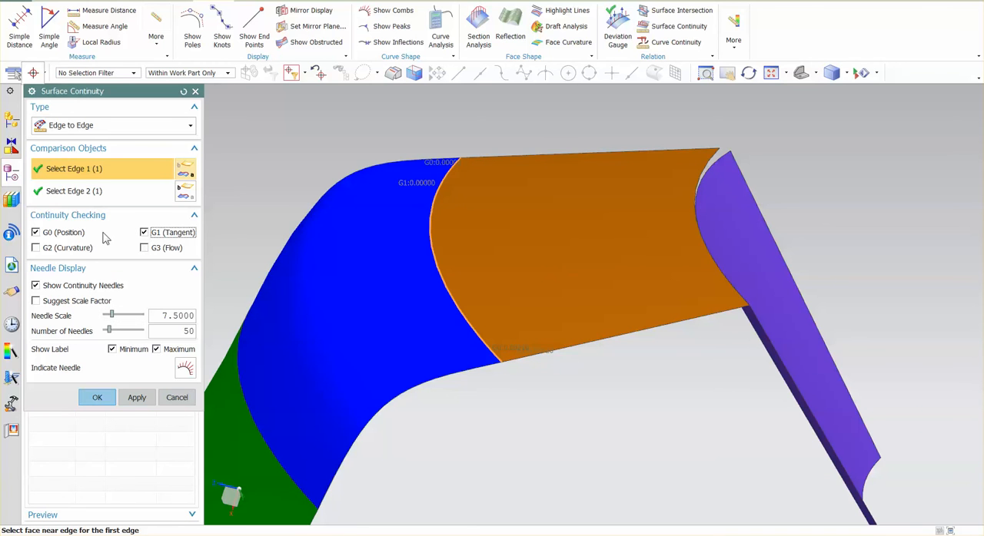
left_click(35, 232)
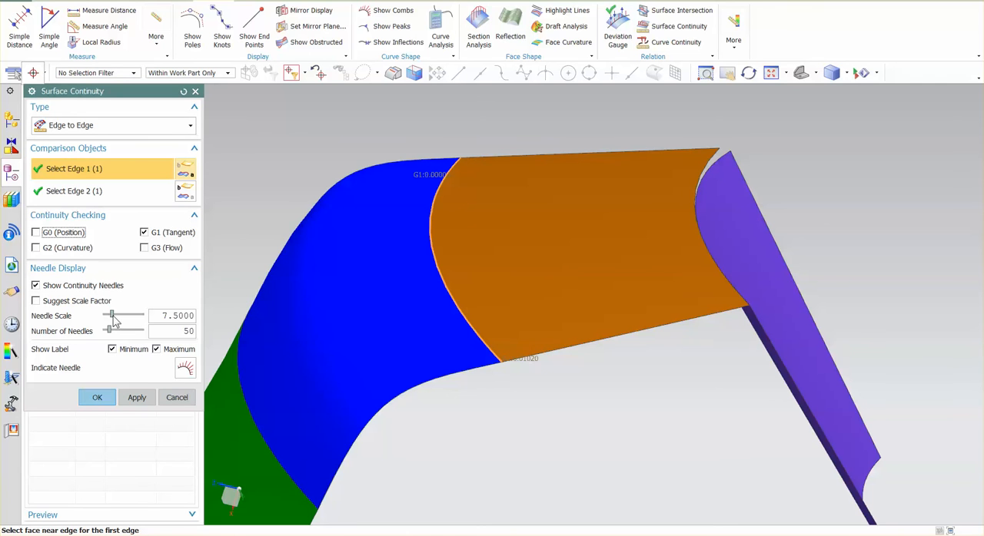
left_click_drag(113, 320, 121, 320)
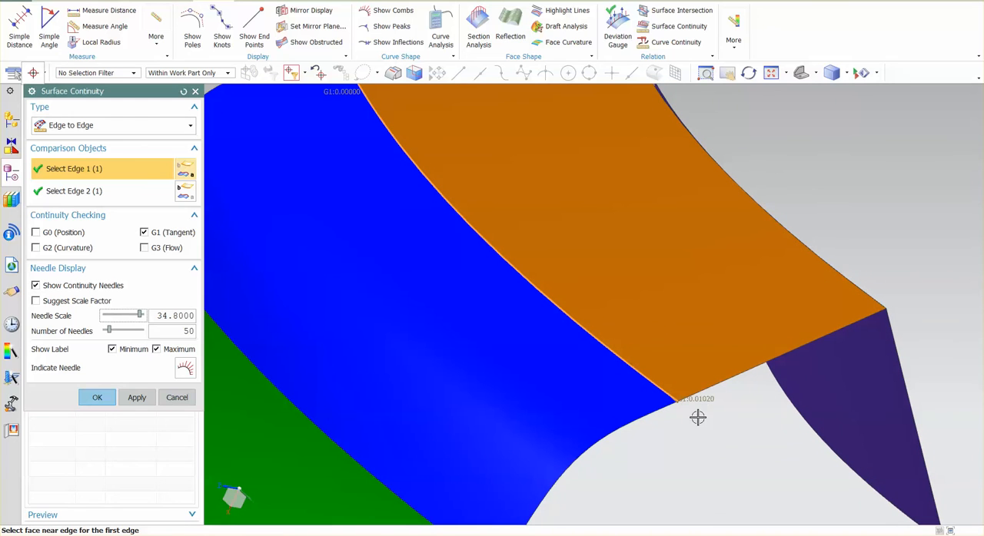
mouse_move(707, 421)
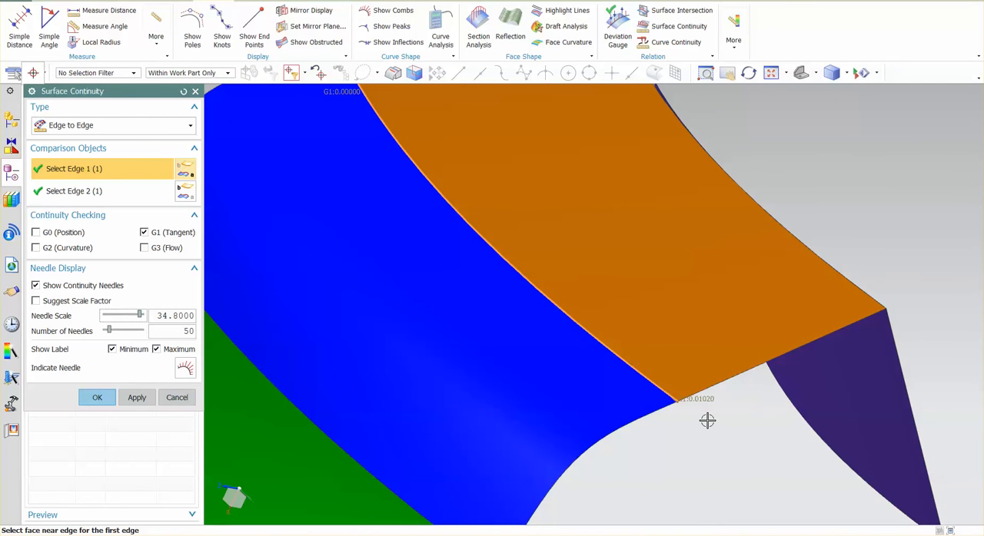
mouse_move(705, 415)
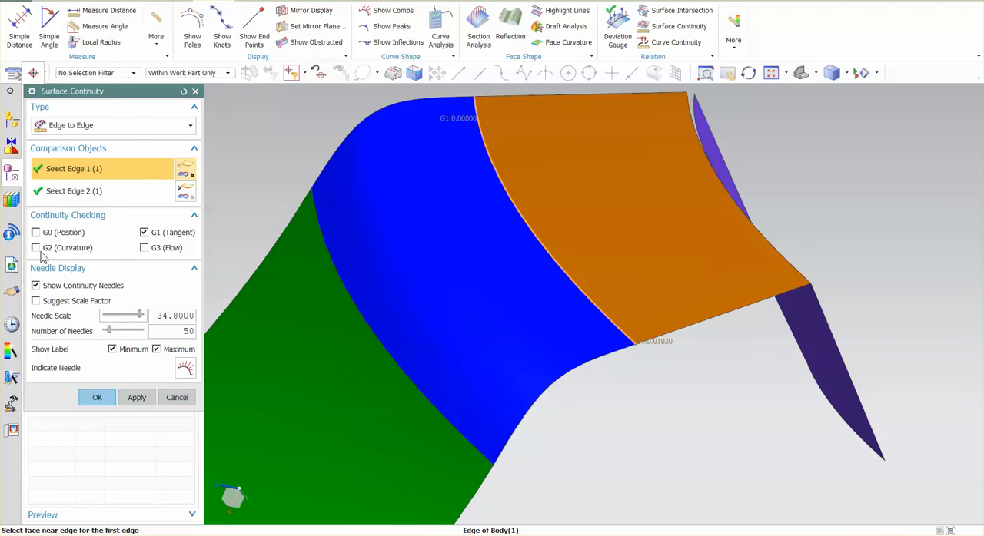
left_click(35, 247)
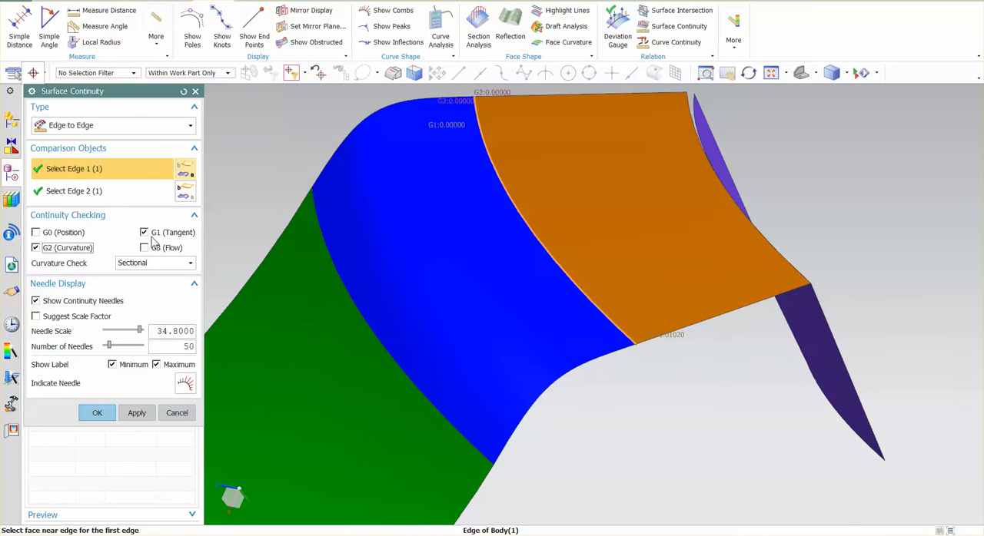
left_click(143, 232)
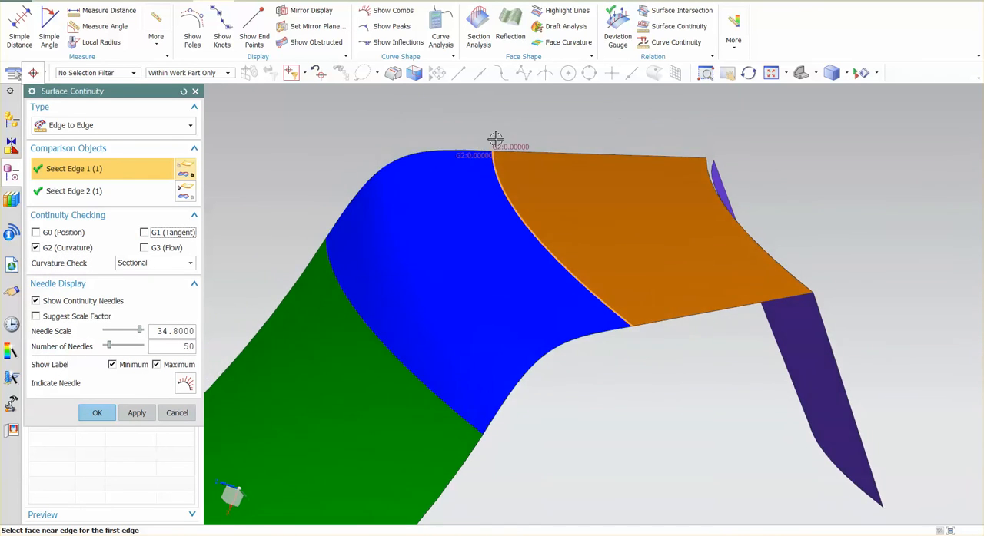
mouse_move(526, 243)
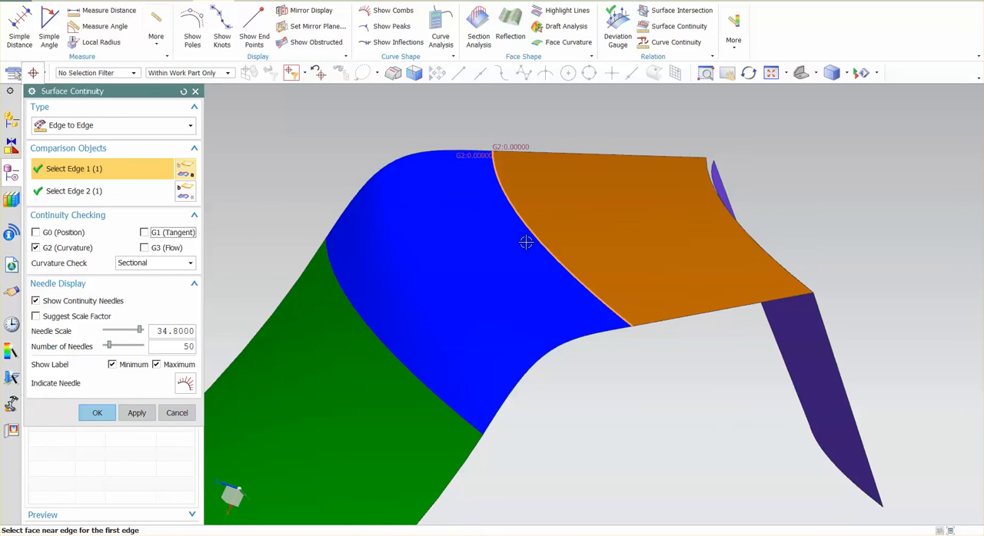
mouse_move(255, 291)
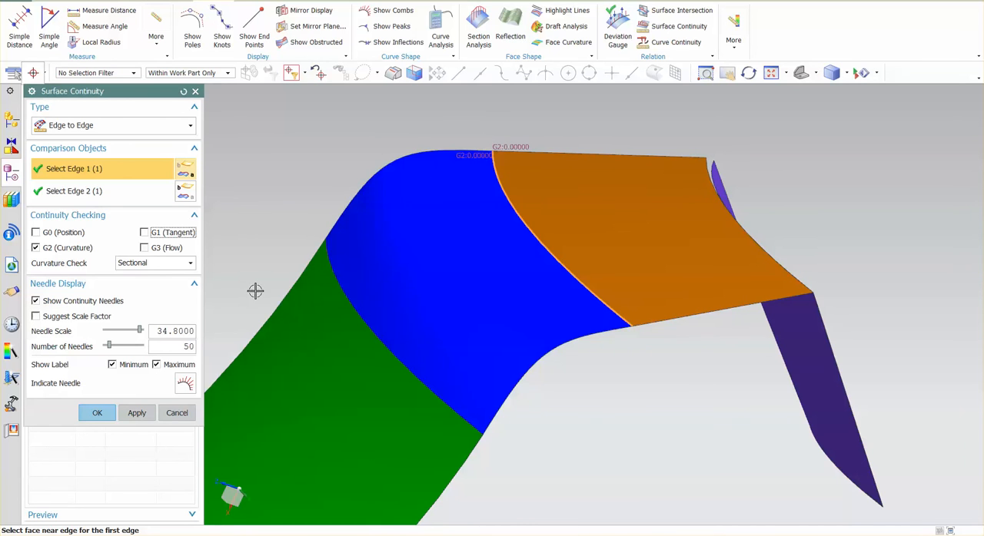
left_click(35, 247)
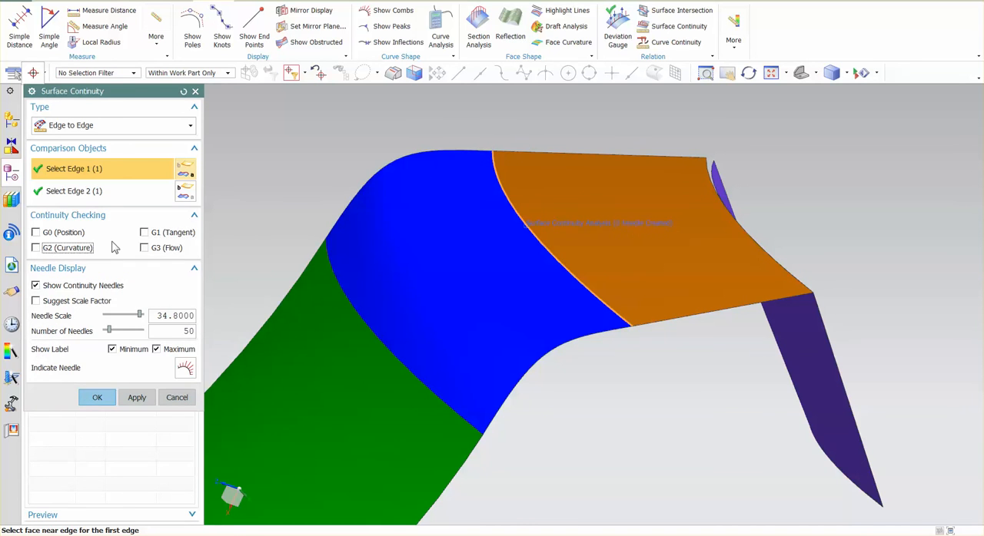
left_click(144, 248)
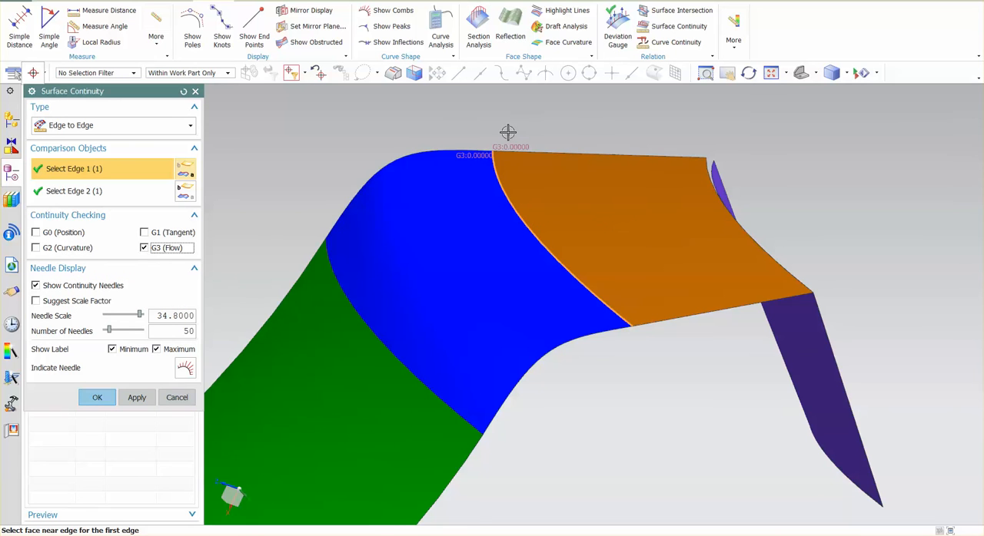
mouse_move(584, 264)
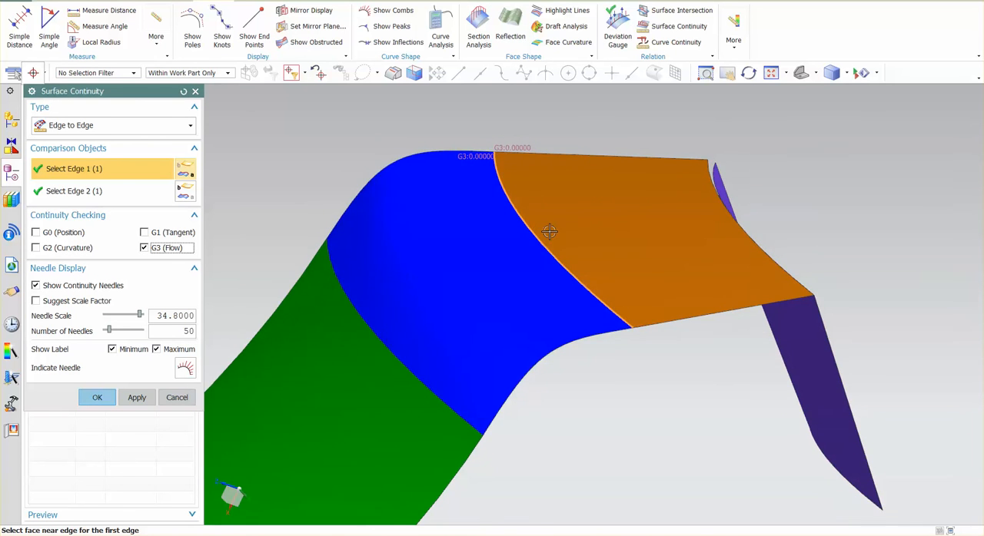
mouse_move(578, 225)
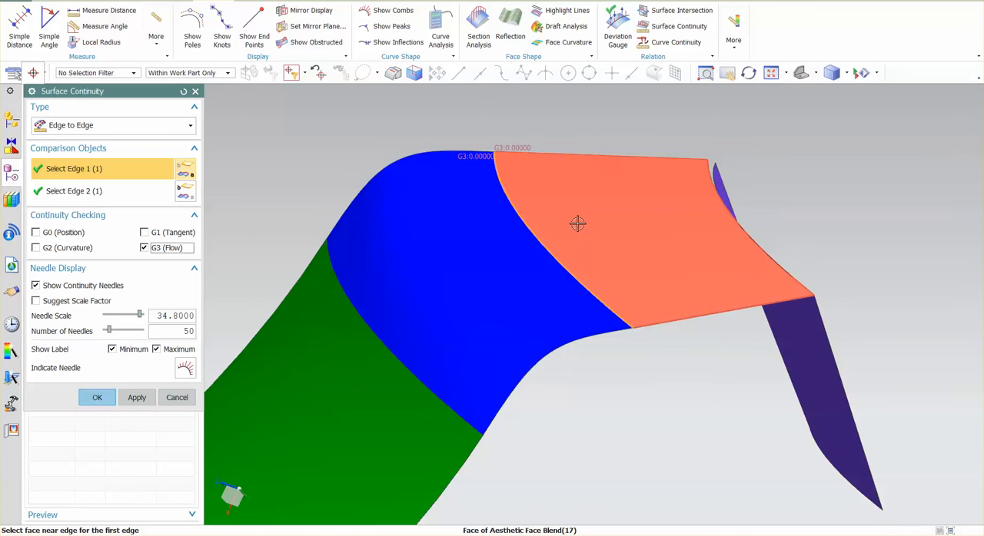
mouse_move(365, 239)
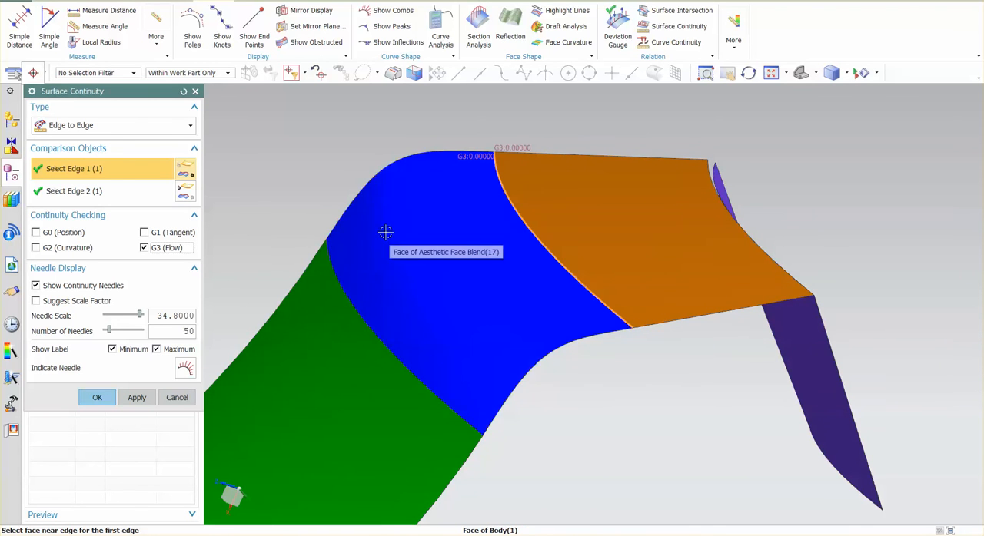
mouse_move(565, 278)
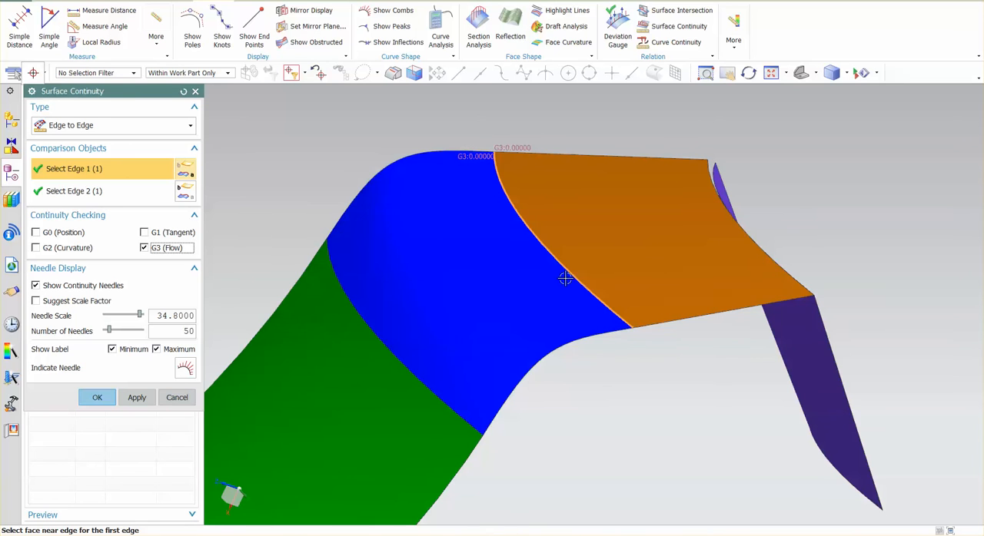
Select the green face edge and the blue blend face edge as the new edge pair.
left_click(375, 365)
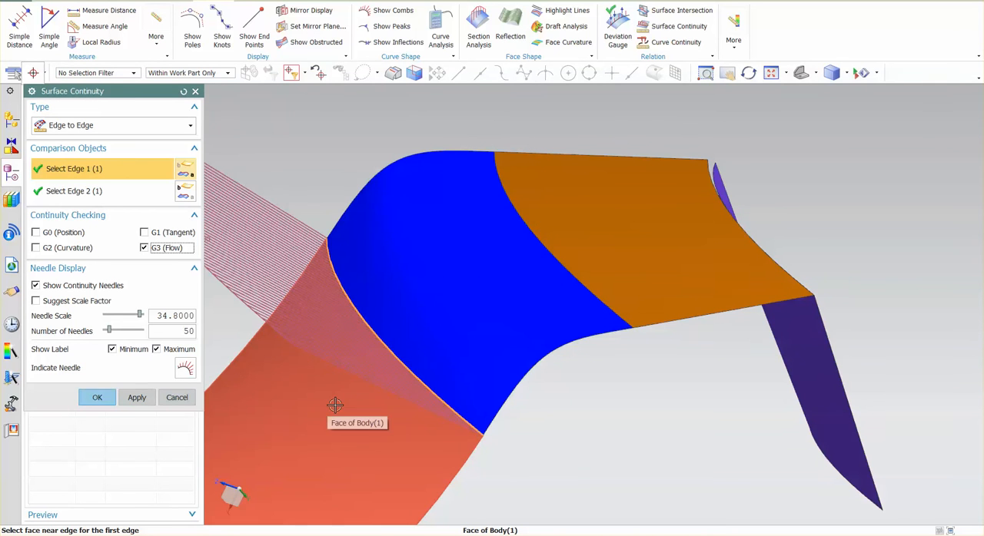
left_click(335, 406)
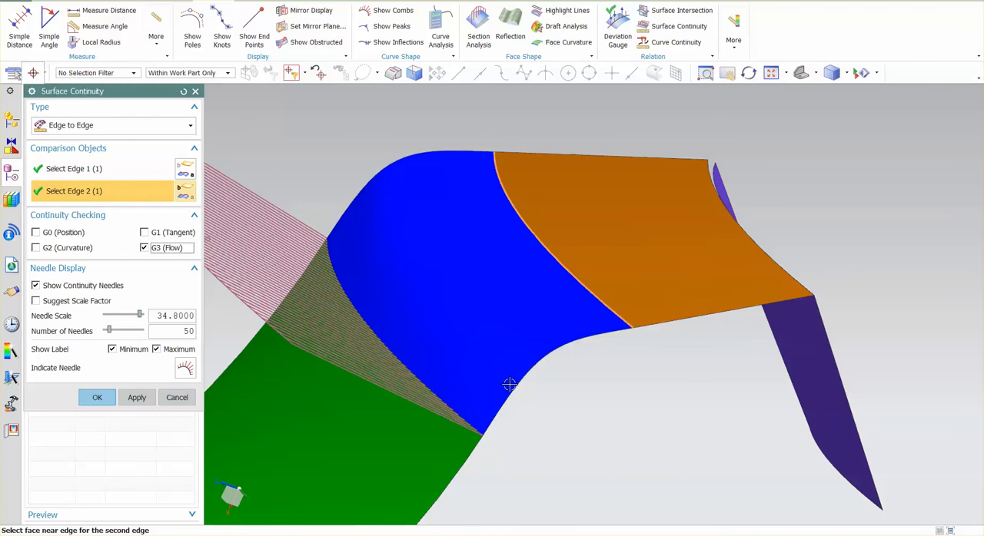
left_click(399, 354)
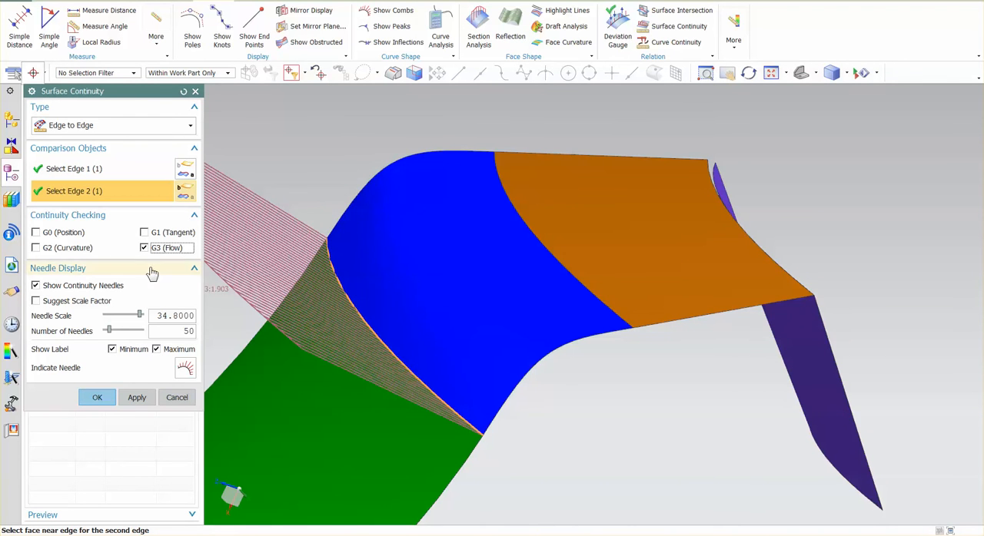
Toggle G0 (Position) off, show G1 (Tangent) readings across the green–blue seam, then clear G1.
left_click(35, 232)
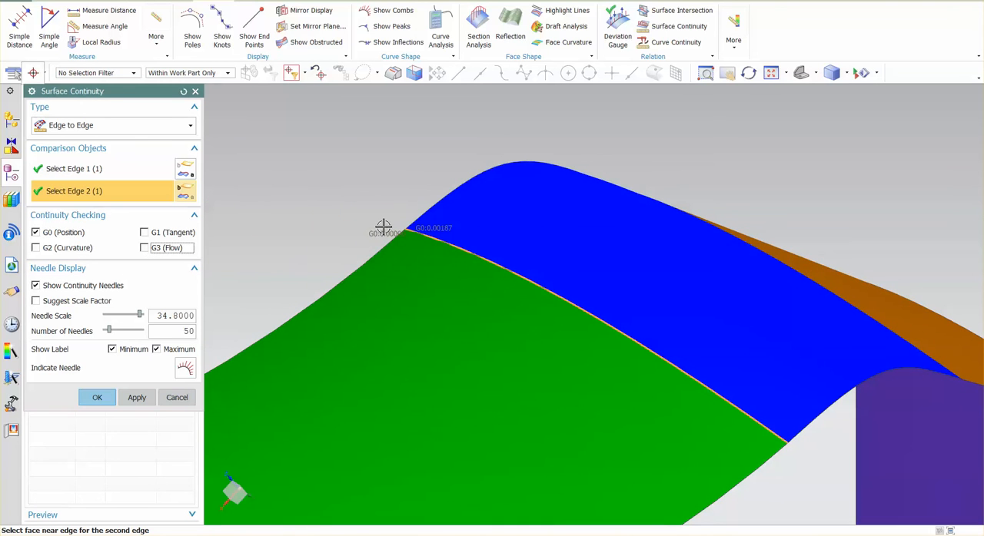
left_click(36, 232)
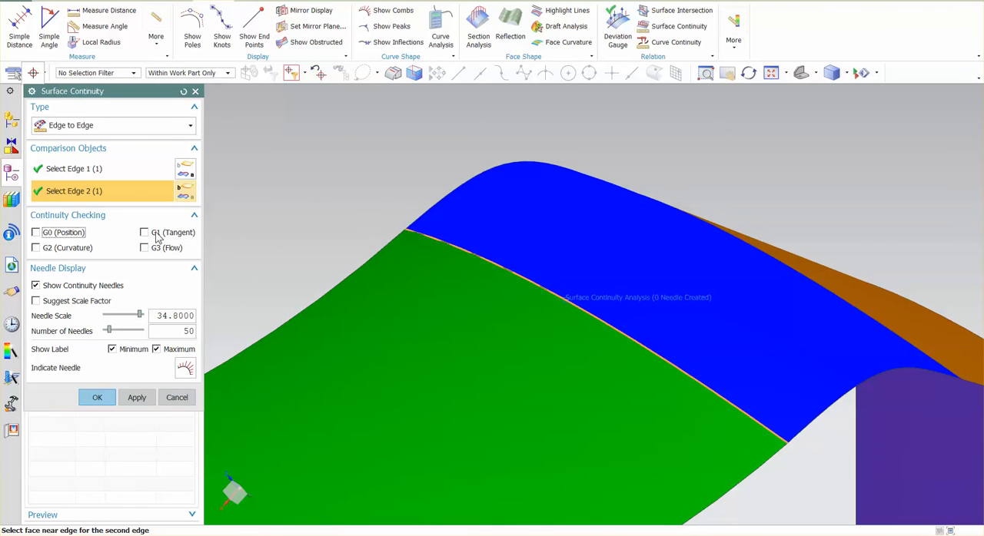
left_click(145, 232)
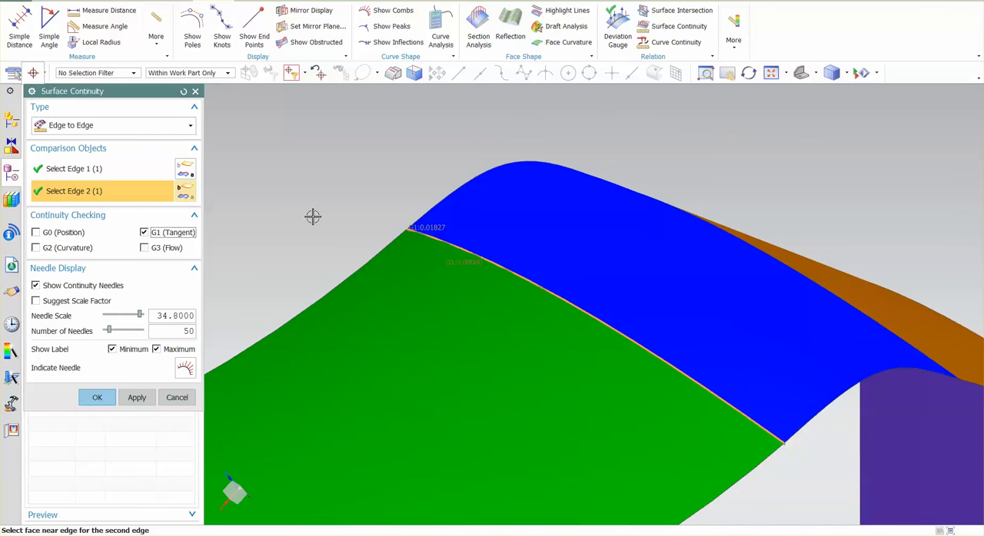
left_click(144, 232)
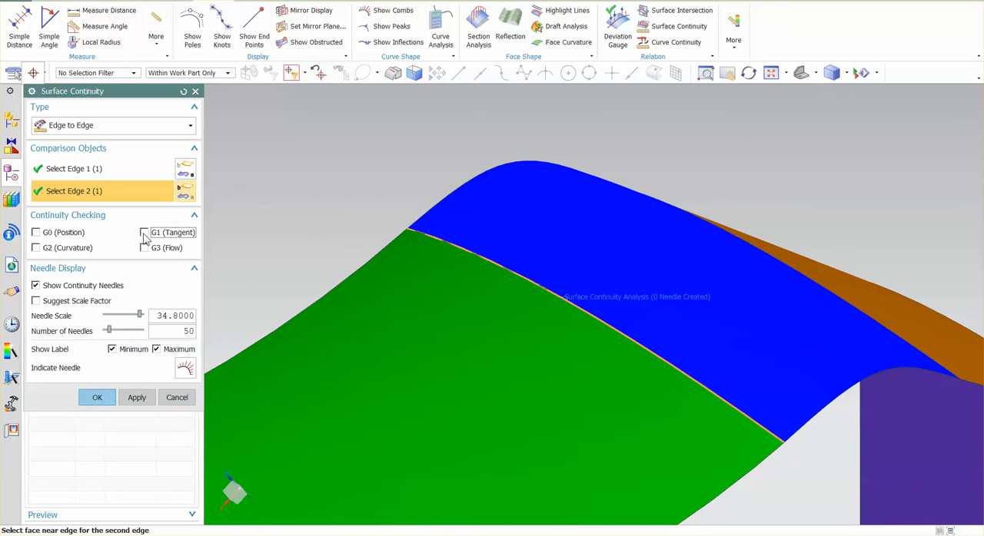
Show G2 (Curvature) needles at about 24.4 scale, then switch the check to G3 (Flow).
left_click(35, 248)
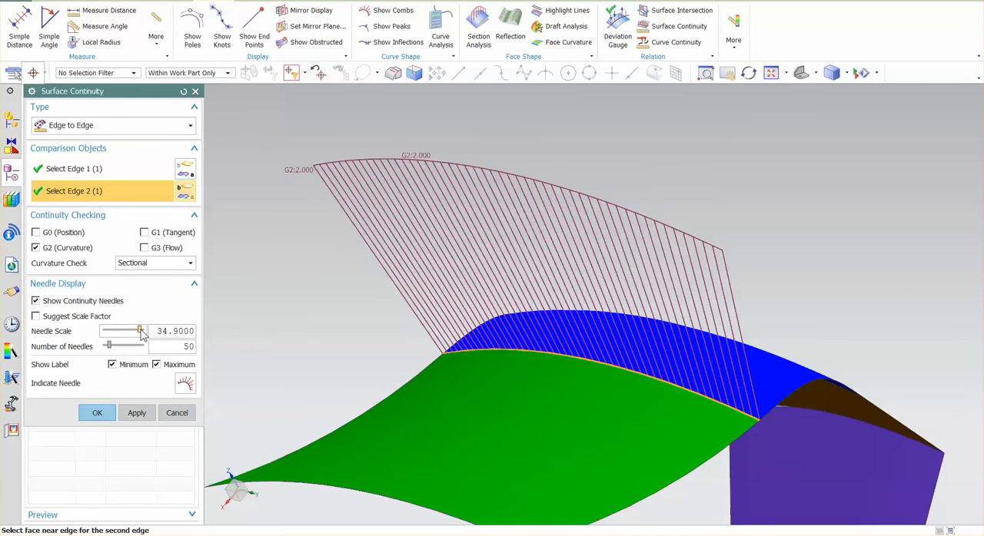
left_click_drag(142, 332, 123, 332)
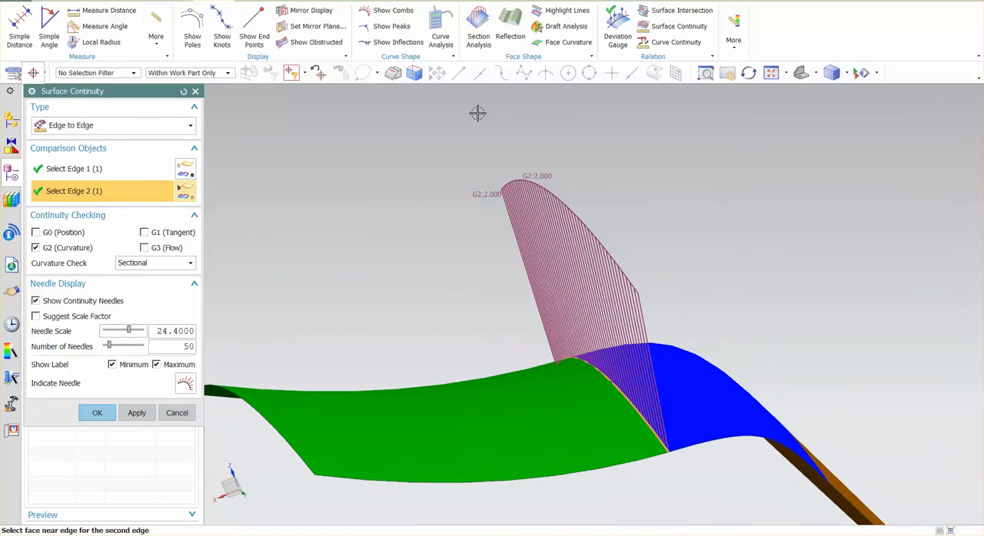
mouse_move(479, 282)
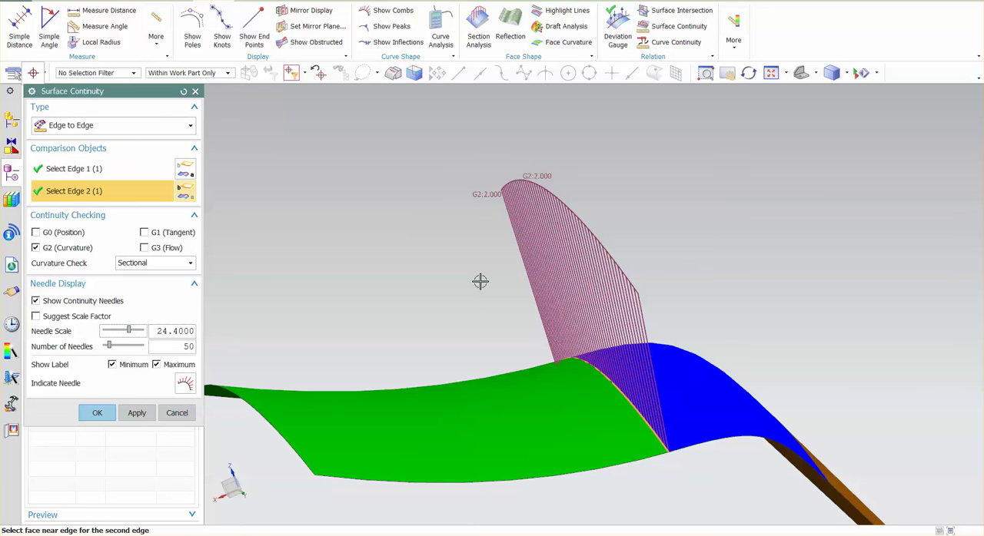
mouse_move(568, 361)
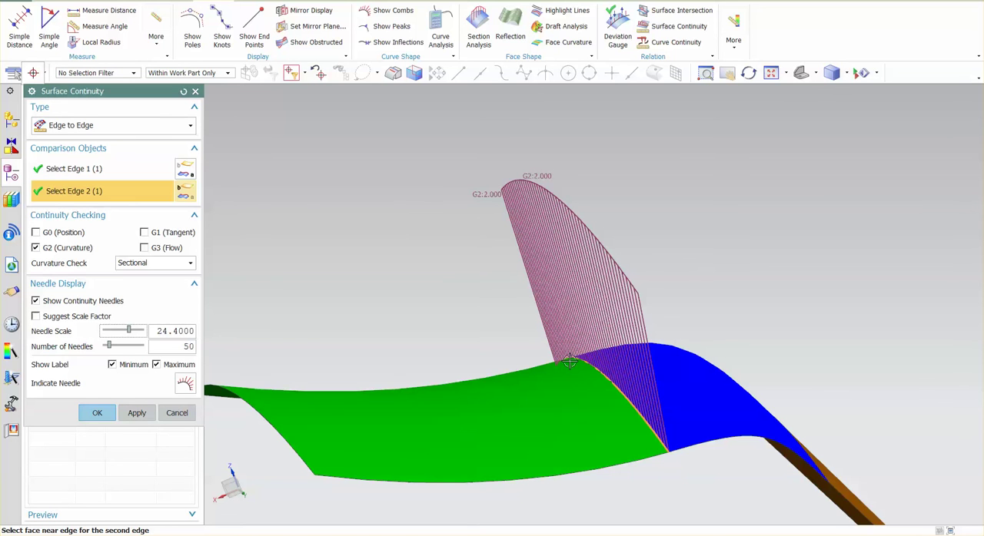
mouse_move(629, 373)
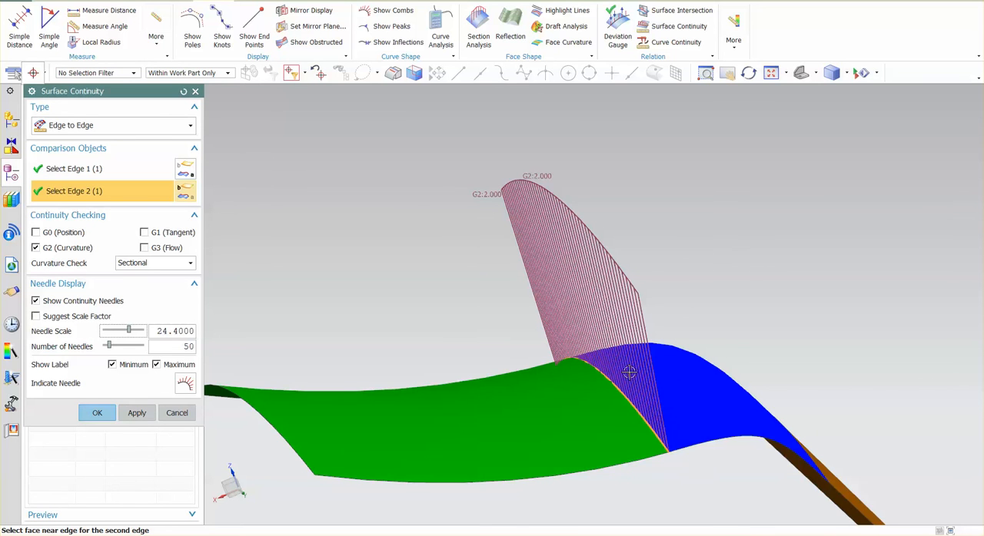
mouse_move(449, 284)
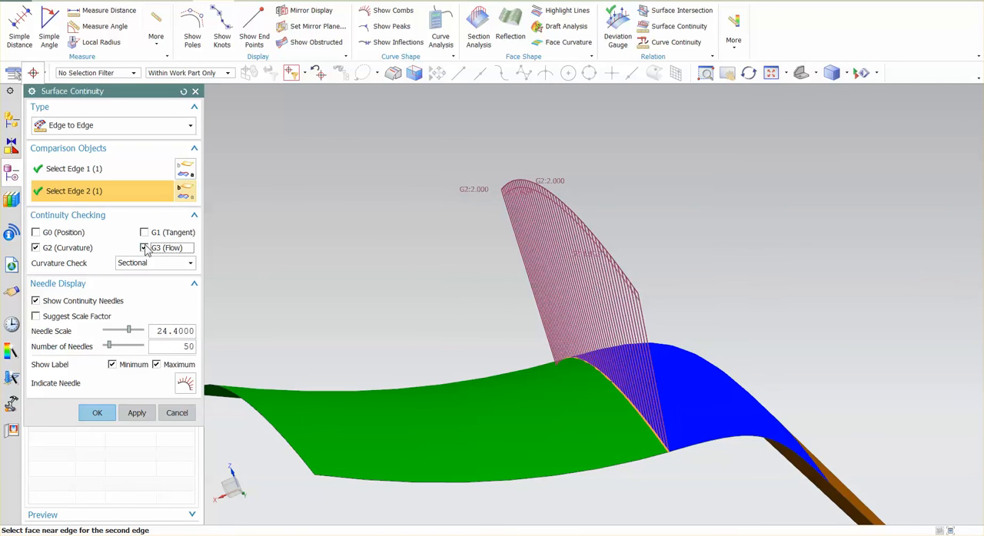
left_click(145, 248)
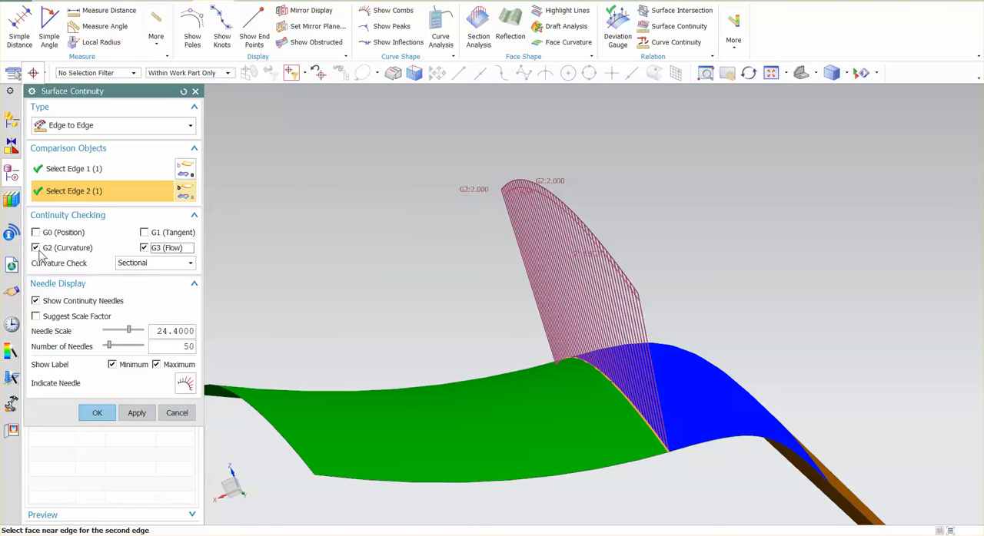
left_click(35, 247)
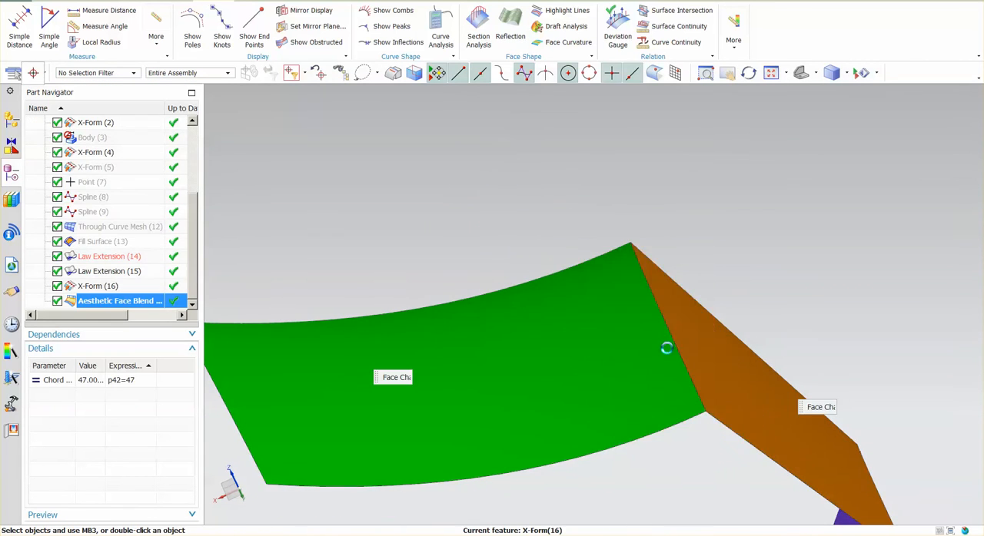
Edit the Aesthetic Face Blend so Face Chain 2 uses G2 (Curvature) and accept it.
double_click(120, 301)
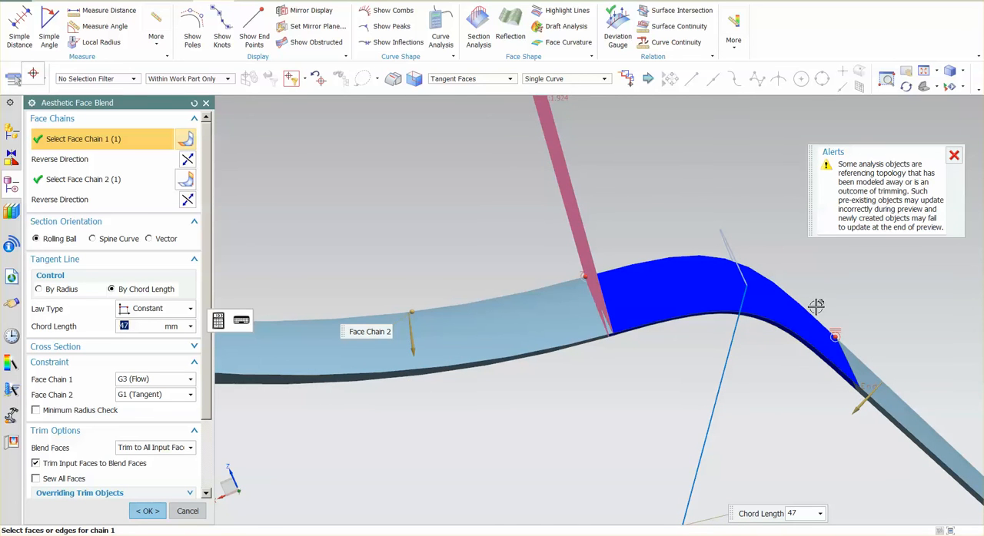
mouse_move(831, 337)
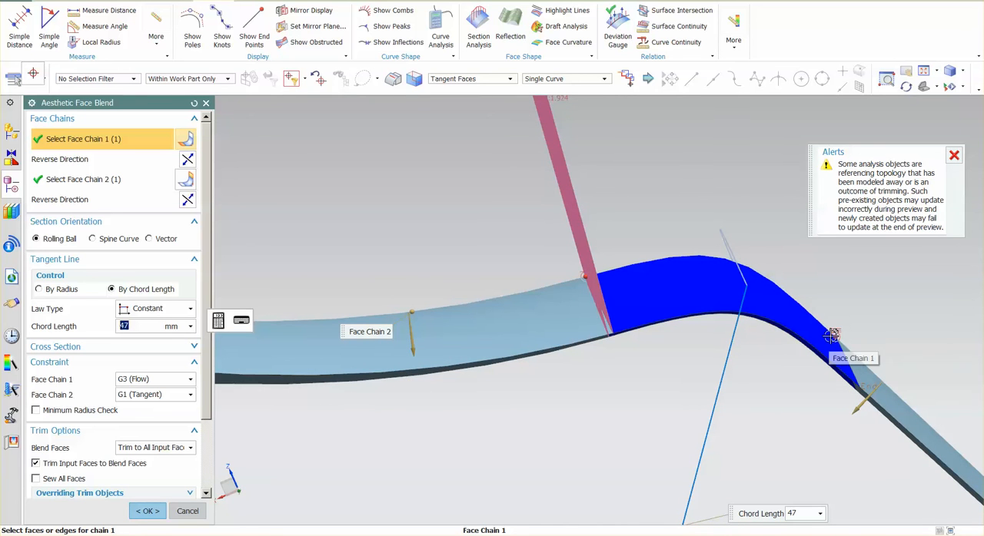
left_click(587, 279)
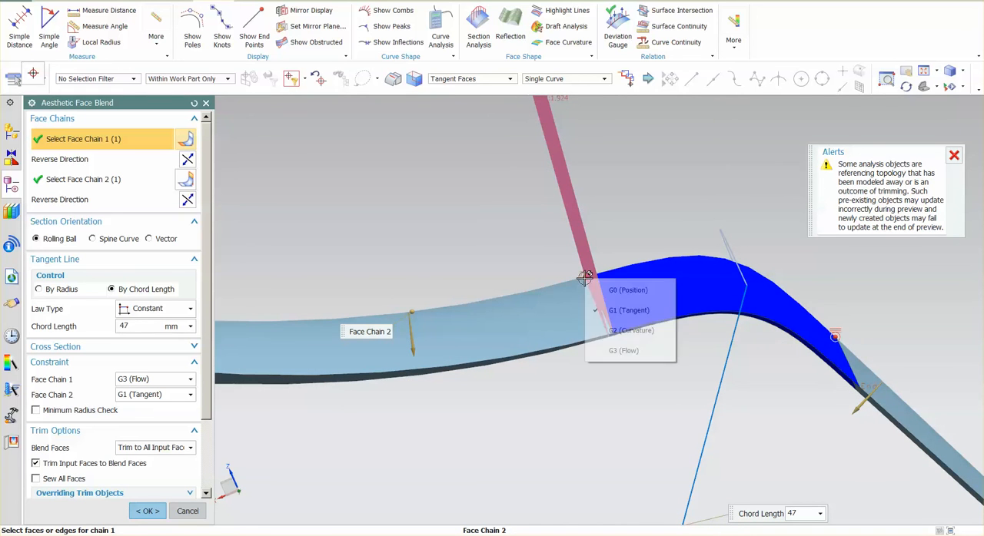
left_click(630, 330)
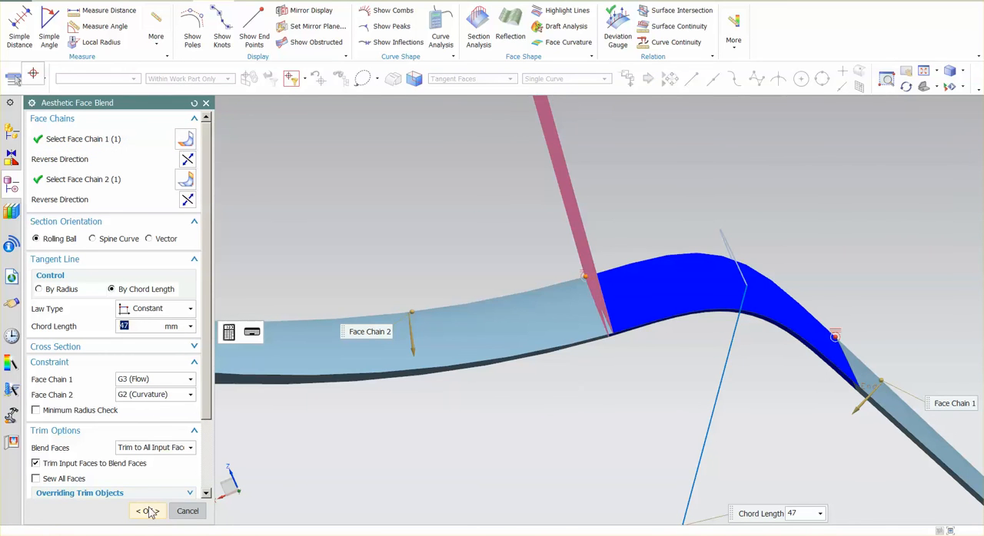
left_click(146, 511)
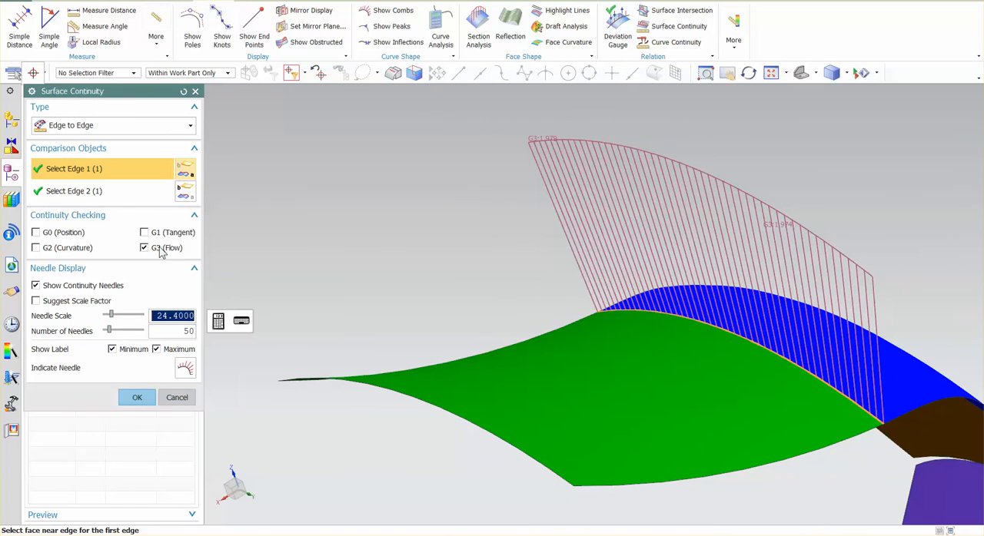
Check G2 (Curvature) instead of G3 across the green–blue seam on the edited blend.
left_click(35, 248)
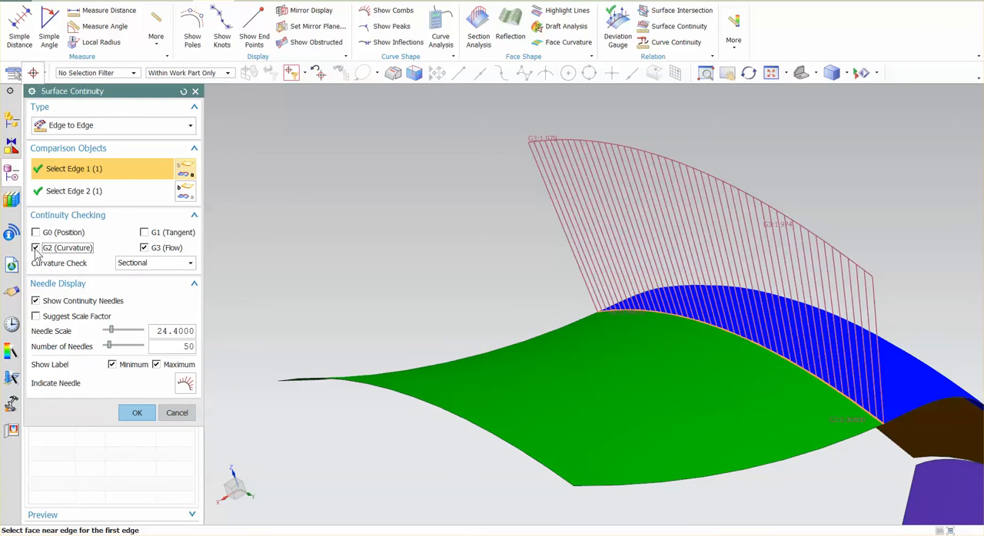
left_click(144, 248)
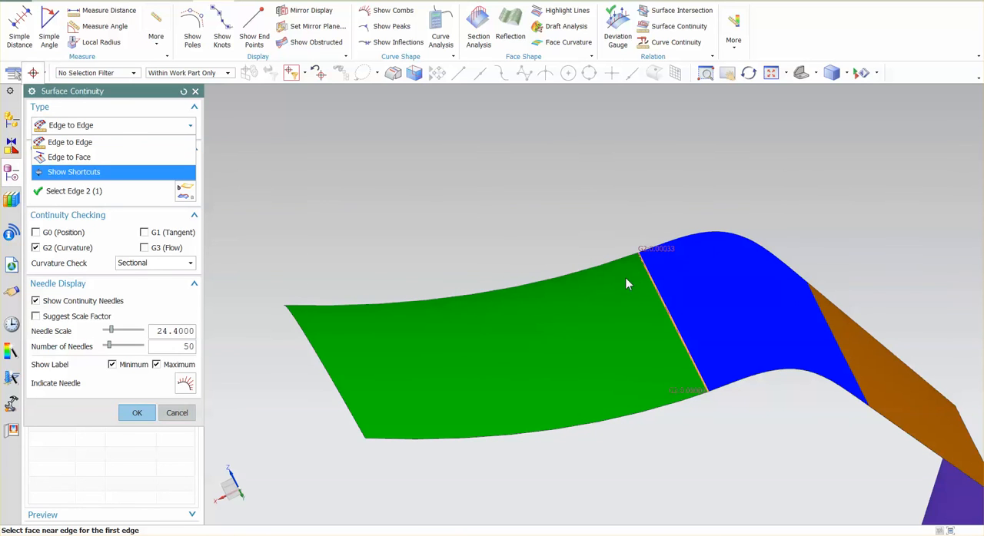
mouse_move(177, 412)
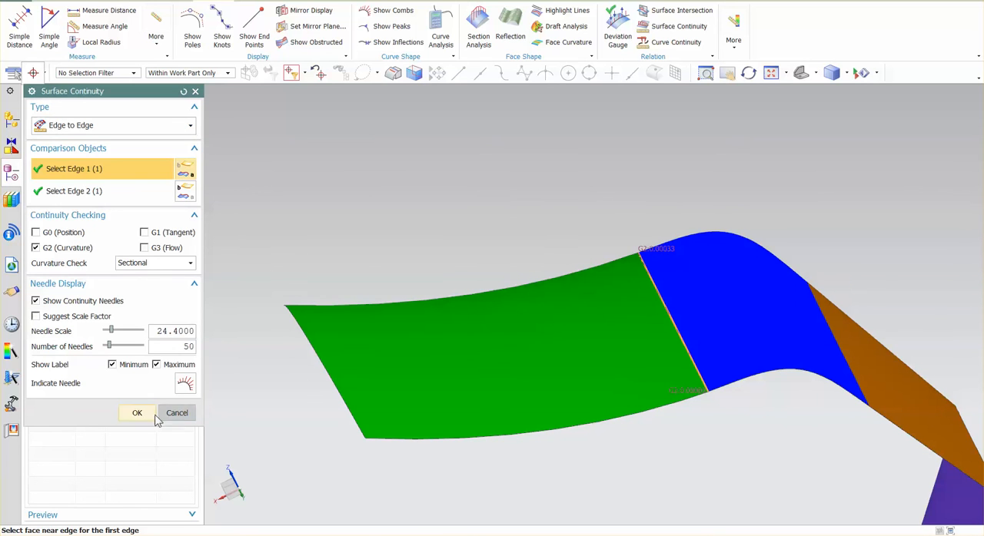
Cancel the dialog and hide the Surface Continuity Analysis from the Part Navigator.
left_click(137, 412)
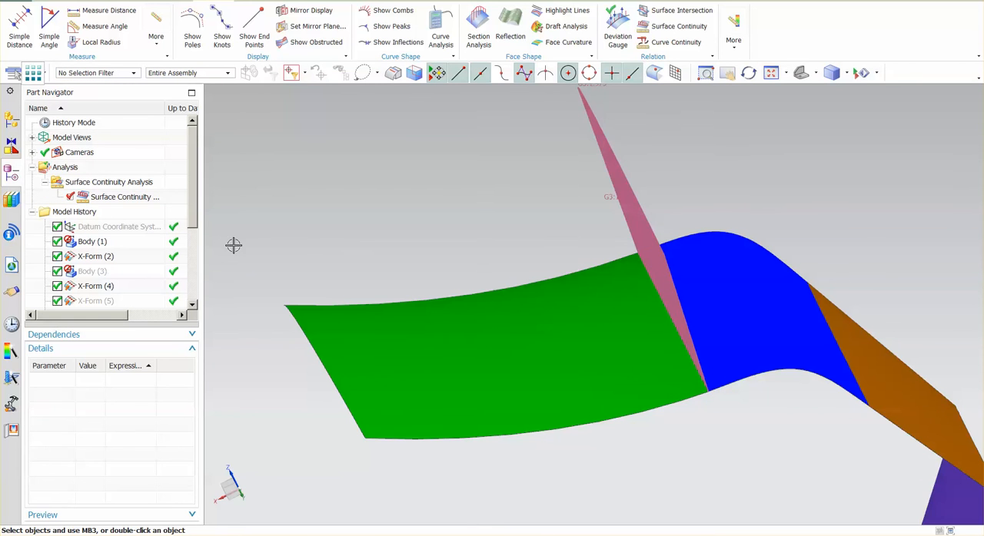
right_click(124, 196)
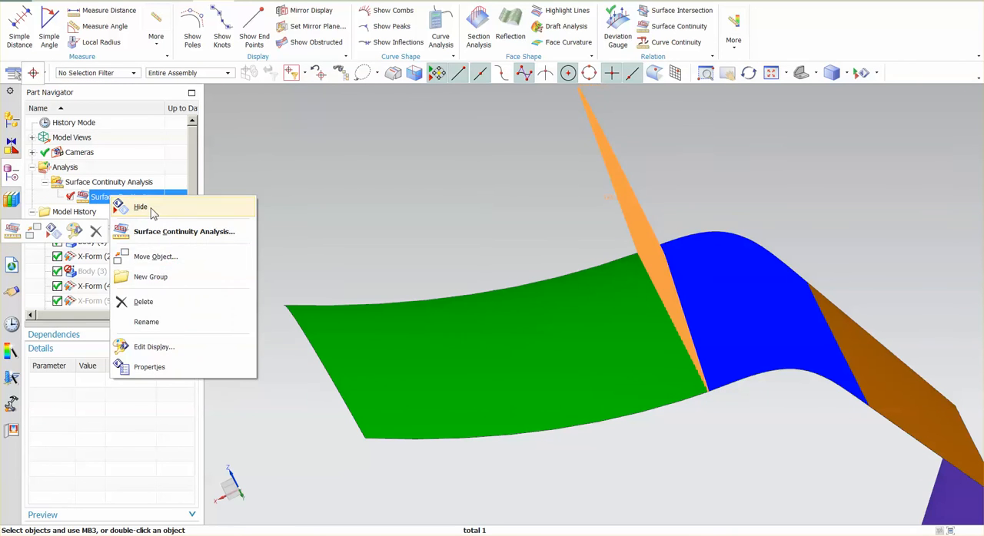
left_click(140, 206)
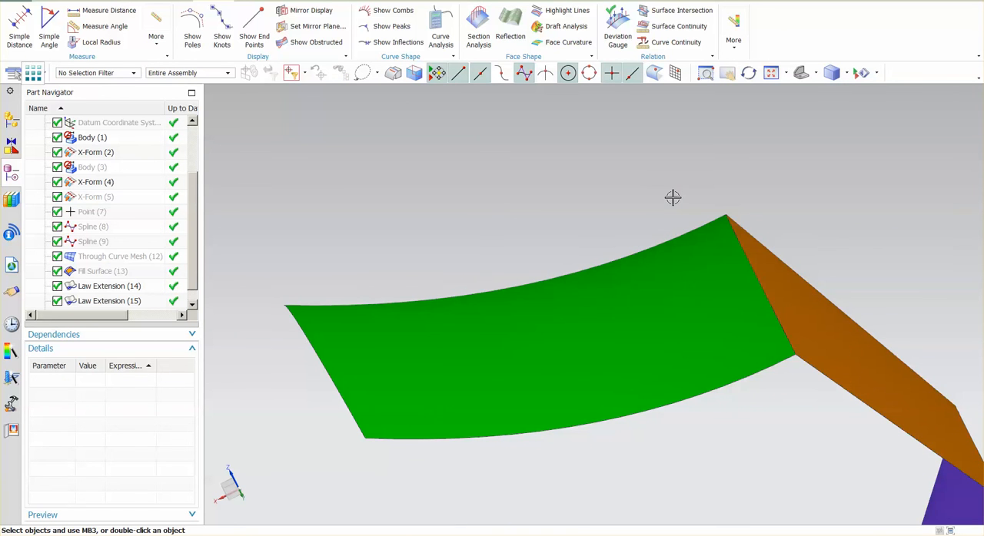
mouse_move(581, 209)
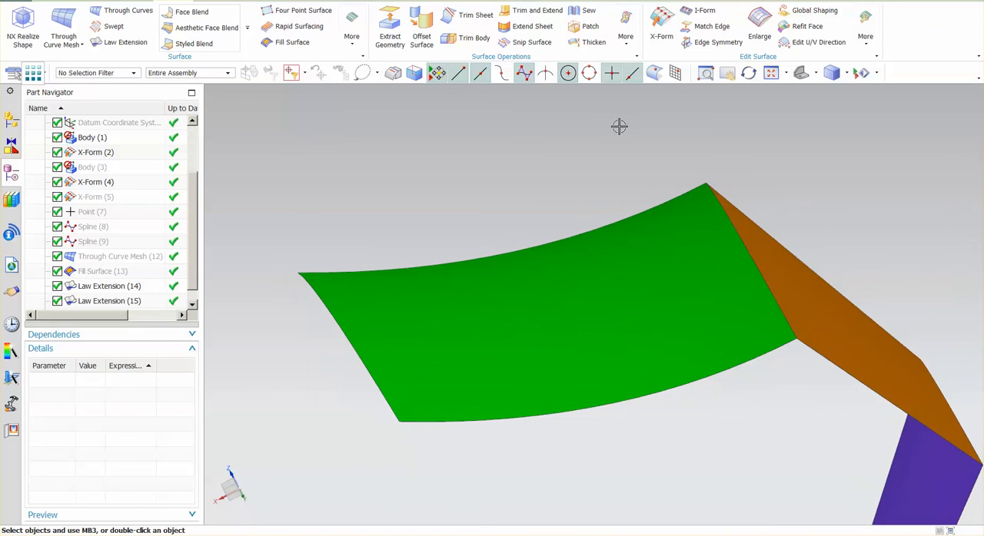
Use X-Form with Move along Polygon to drag a pole and curl the green surface's edge, then accept.
left_click(661, 24)
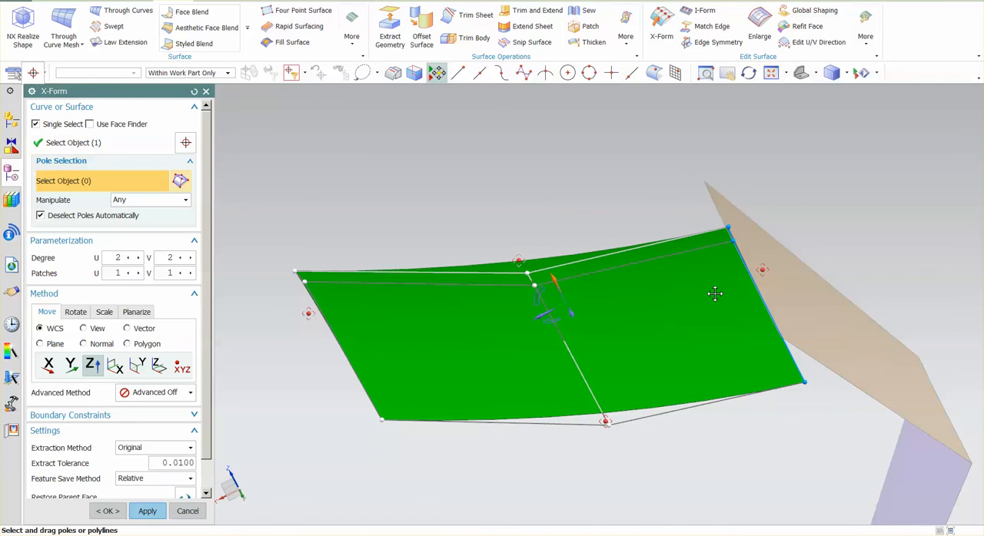
left_click(127, 345)
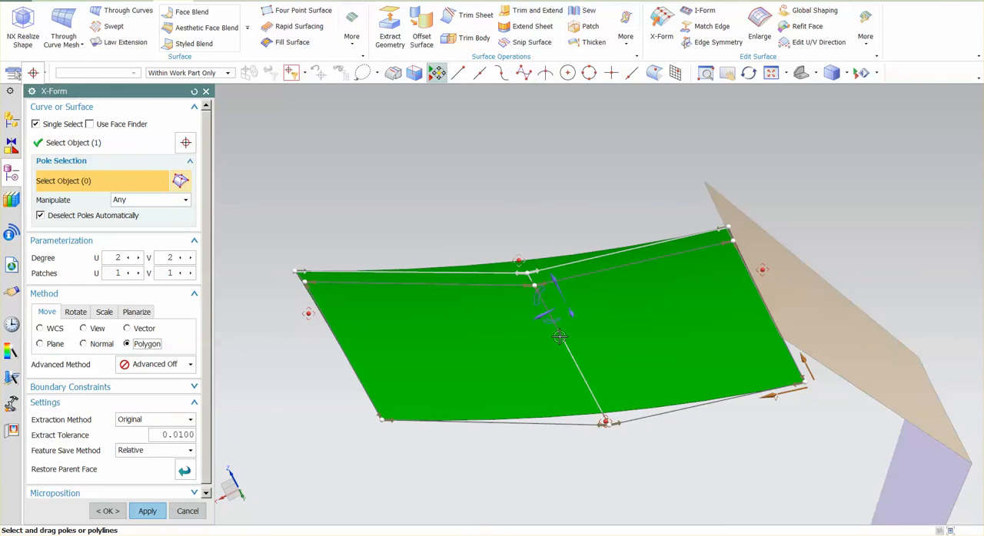
mouse_move(770, 363)
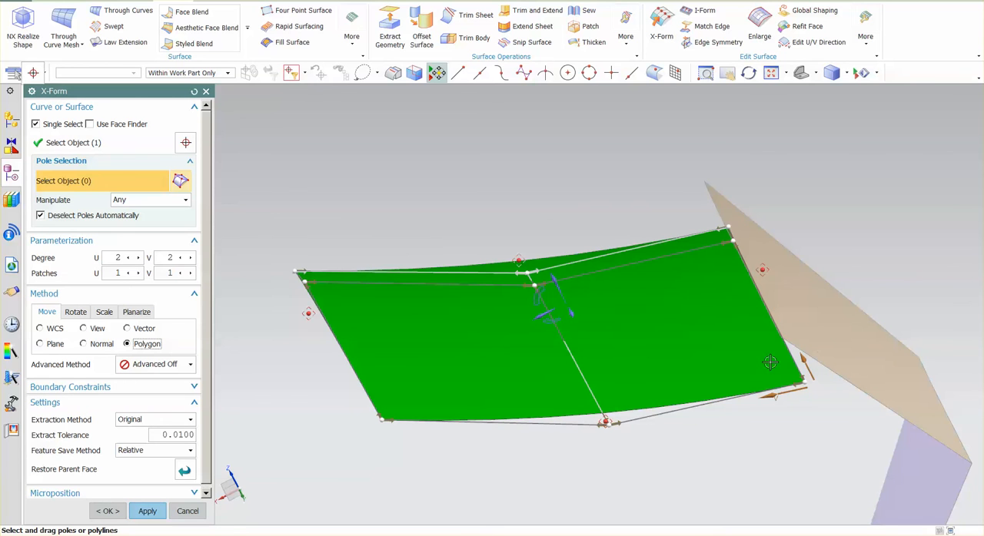
mouse_move(786, 357)
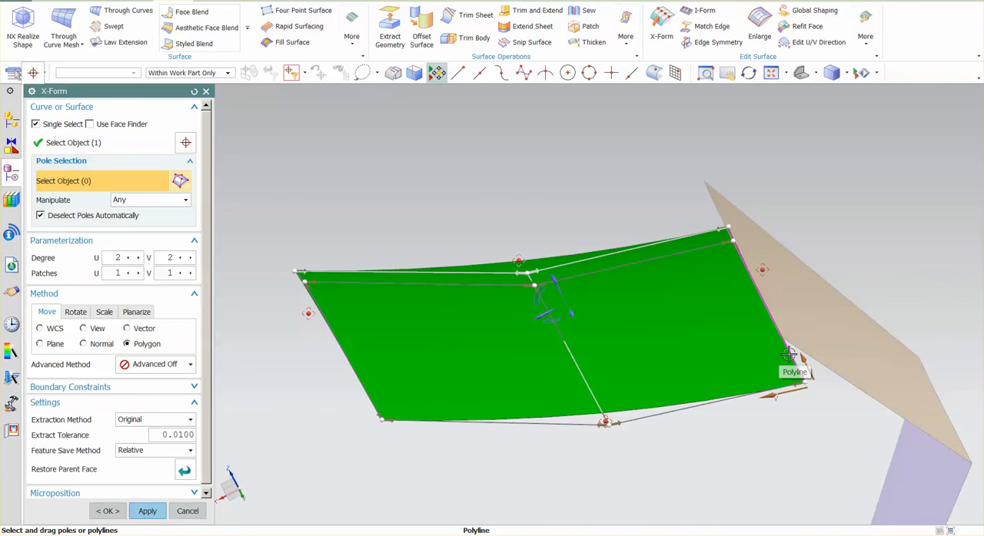
left_click(787, 356)
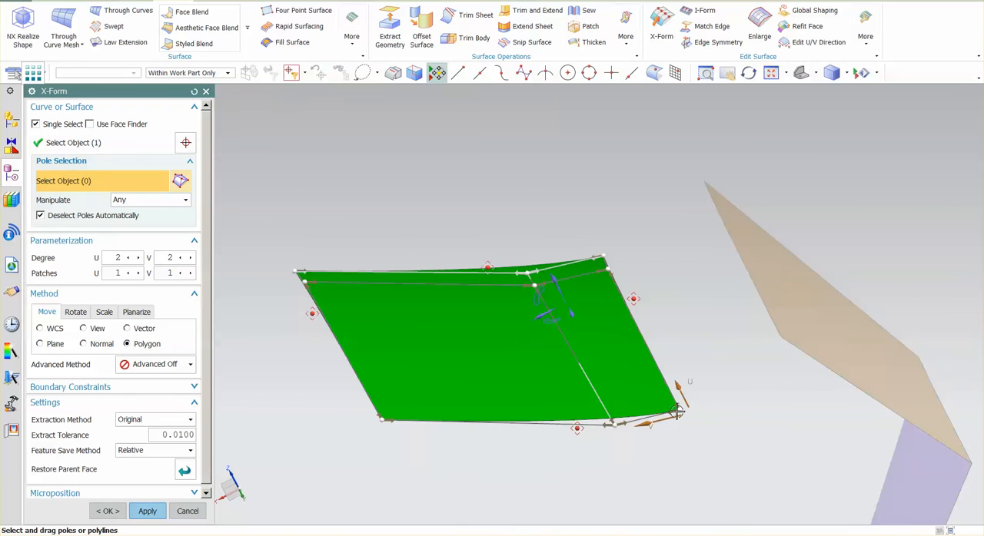
left_click(607, 424)
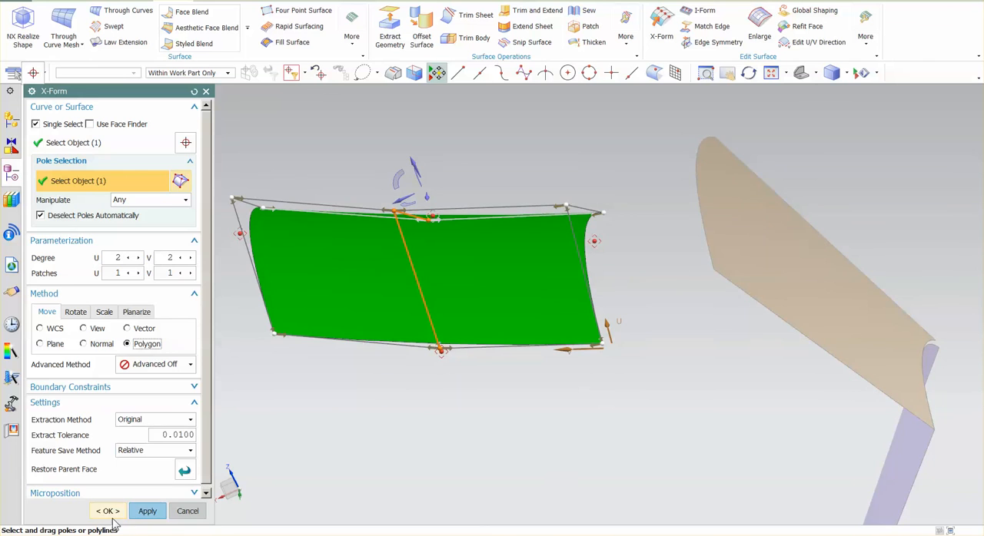
left_click(106, 510)
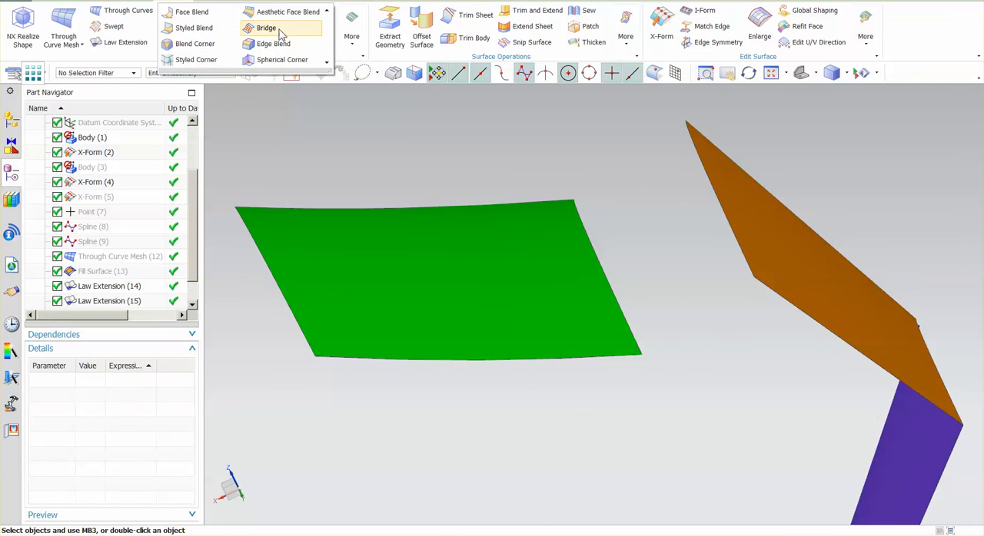
Bridge the green surface edge to the orange Law Extension edge and confirm the new surface.
left_click(266, 27)
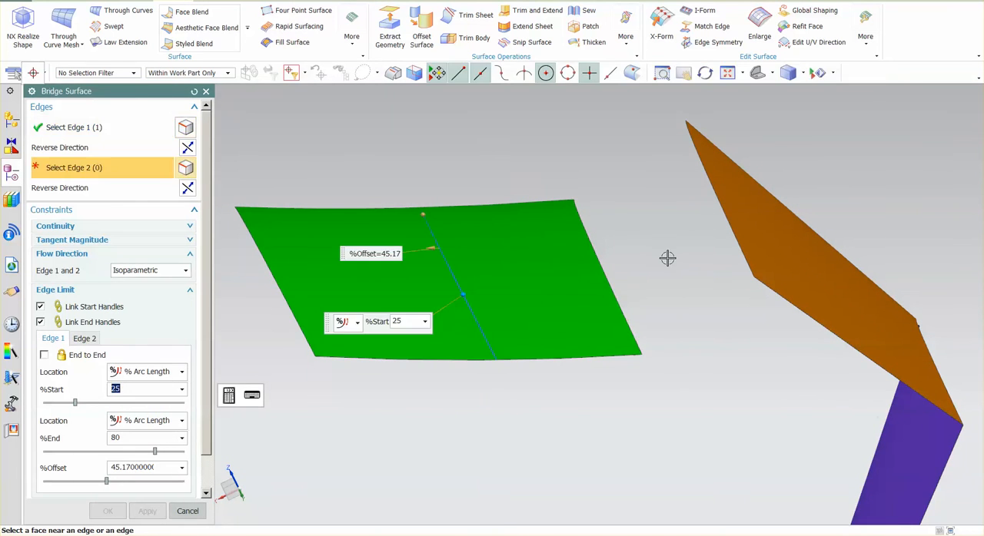
mouse_move(736, 243)
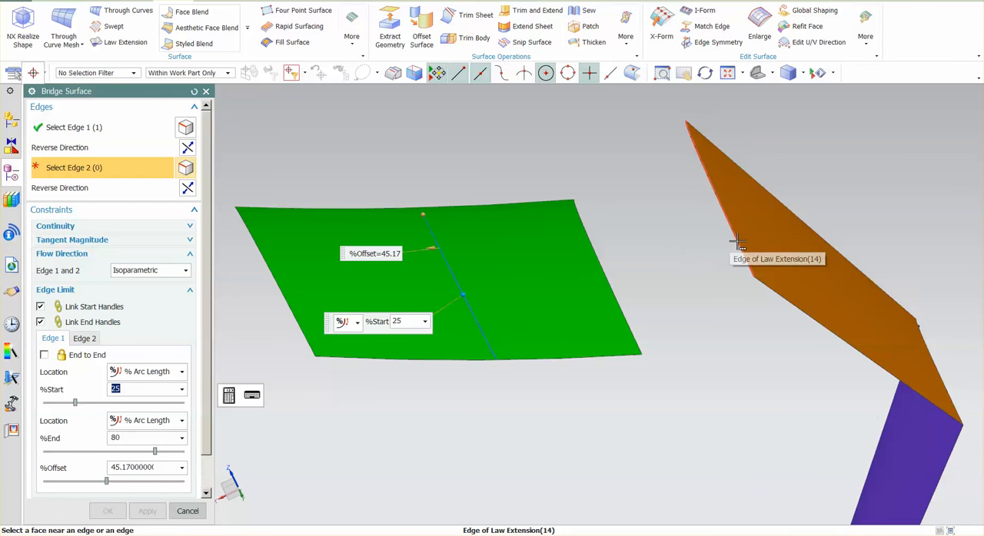
left_click(738, 243)
type("10")
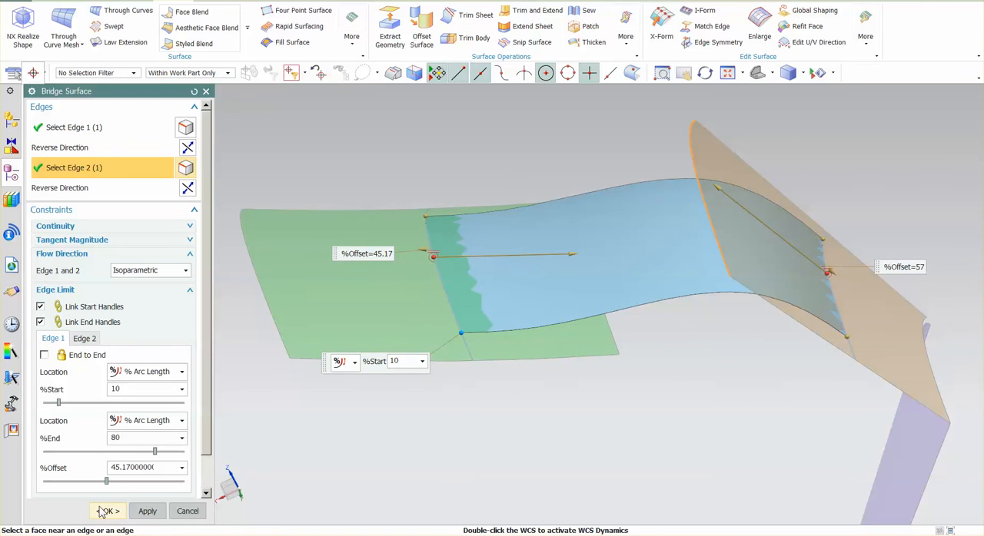
left_click(108, 510)
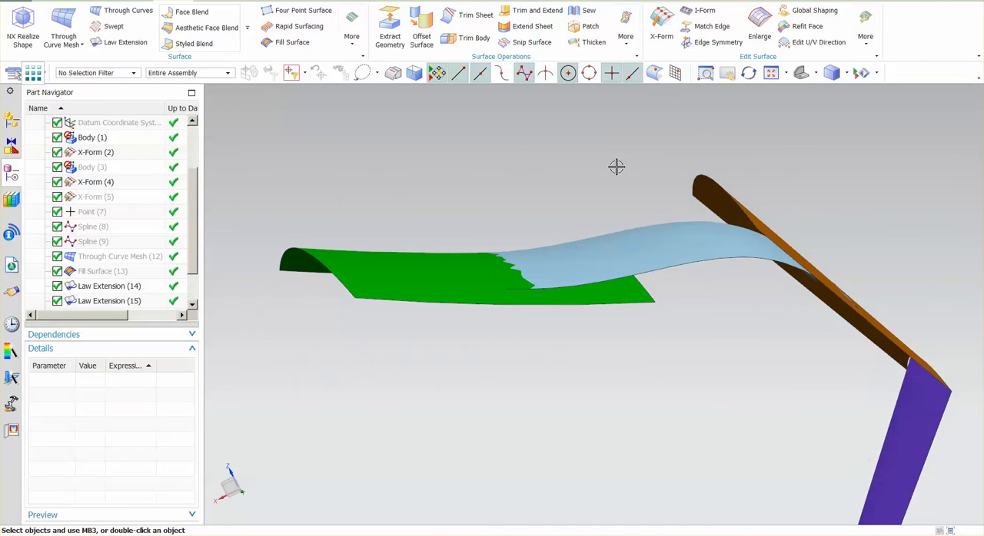
mouse_move(615, 166)
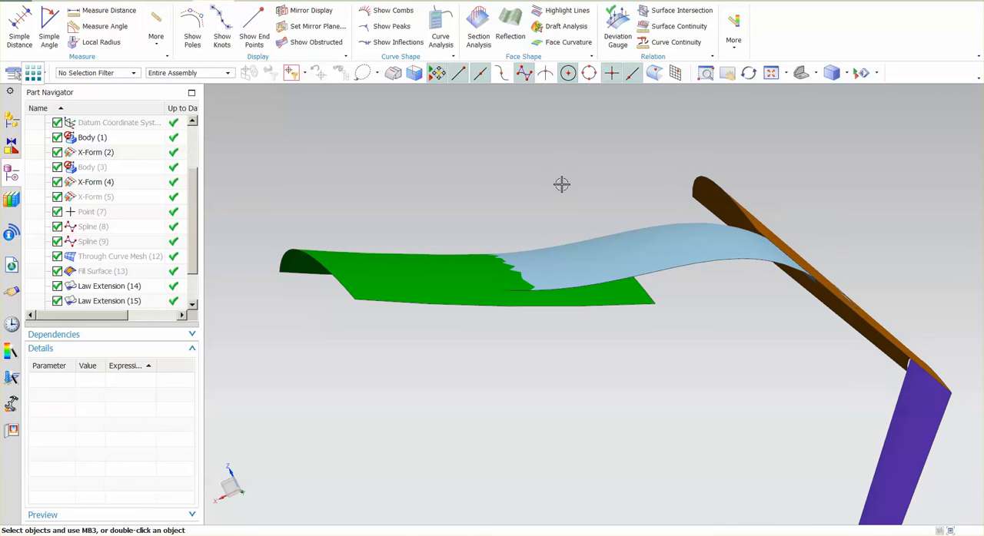
Start an Edge to Face continuity check between the green surface's edge and the bridge face.
left_click(678, 26)
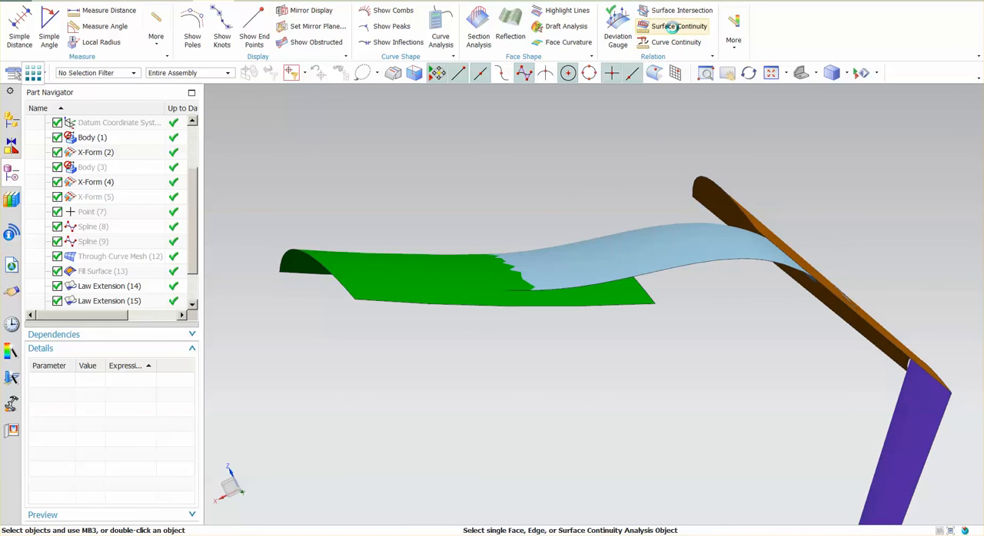
left_click(677, 26)
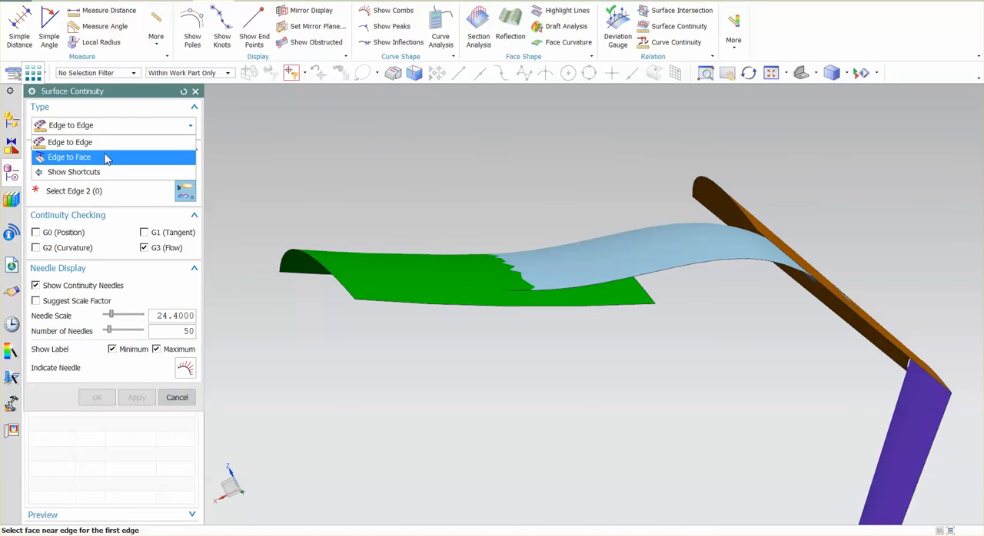
left_click(68, 157)
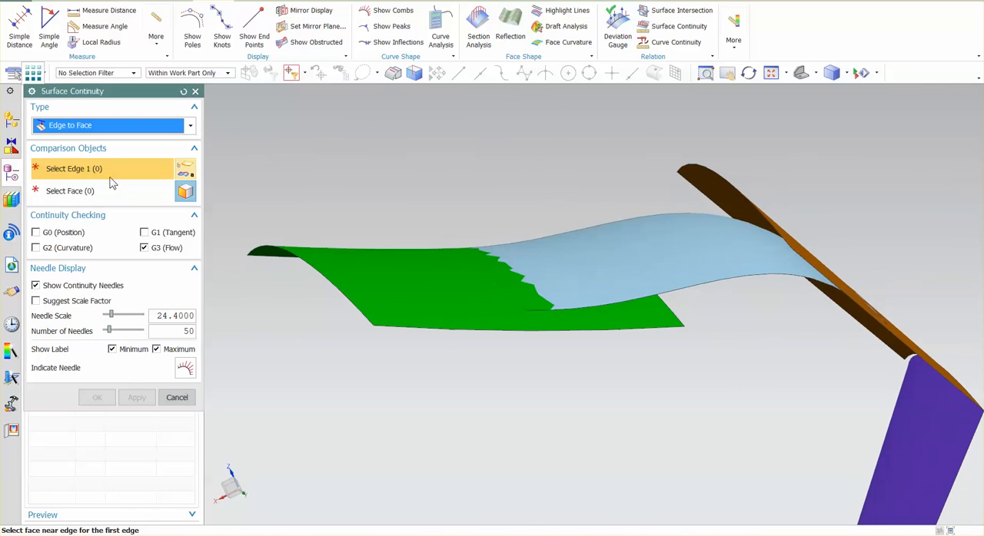
left_click(484, 259)
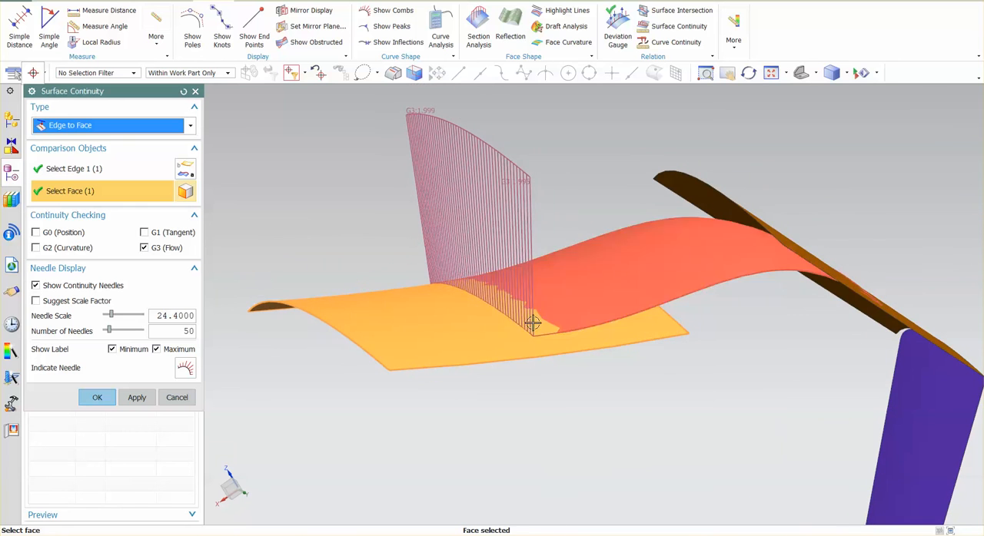
left_click(525, 338)
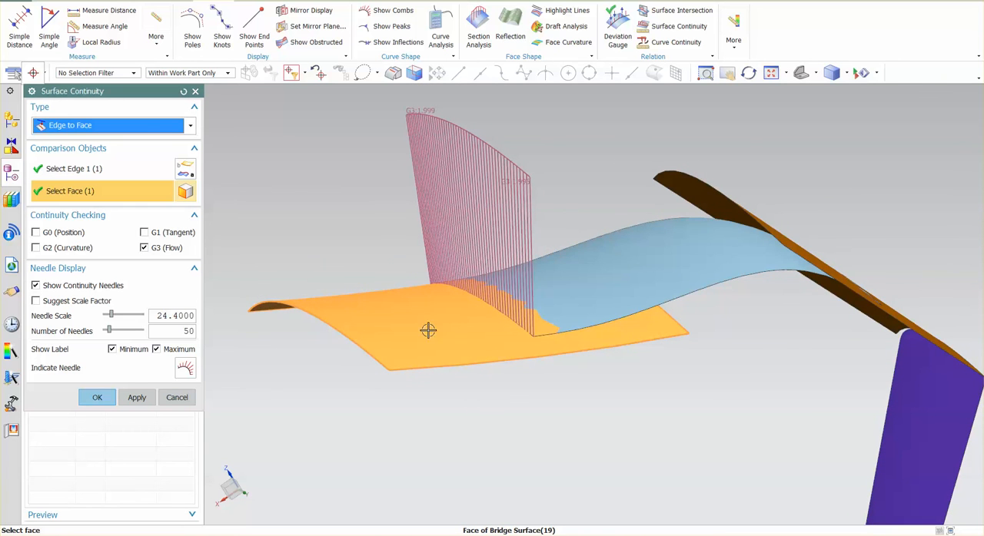
Toggle G2 curvature and G3 flow, rotate to the seam, then settle on G1 tangent checking.
left_click(35, 247)
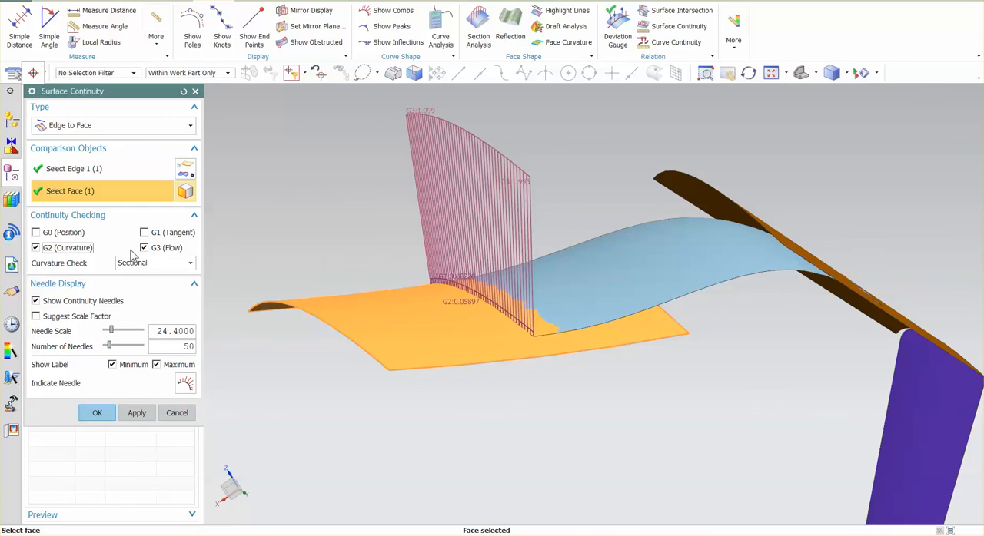
left_click(144, 248)
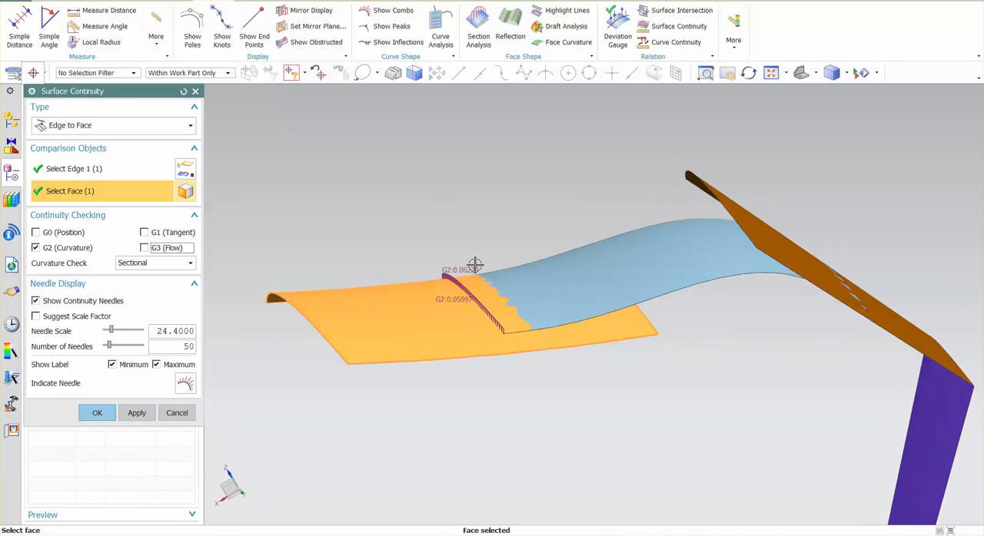
left_click_drag(475, 265, 544, 261)
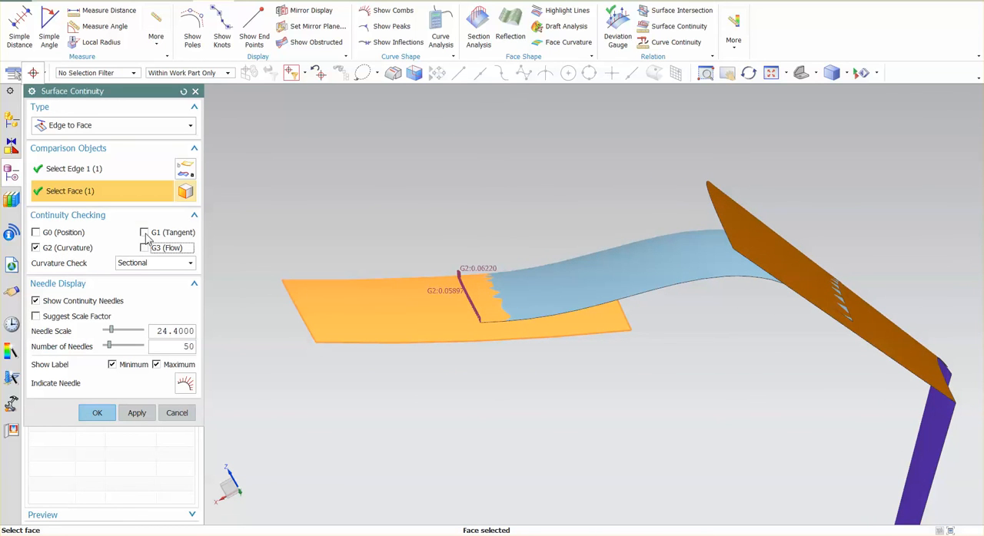
left_click(143, 232)
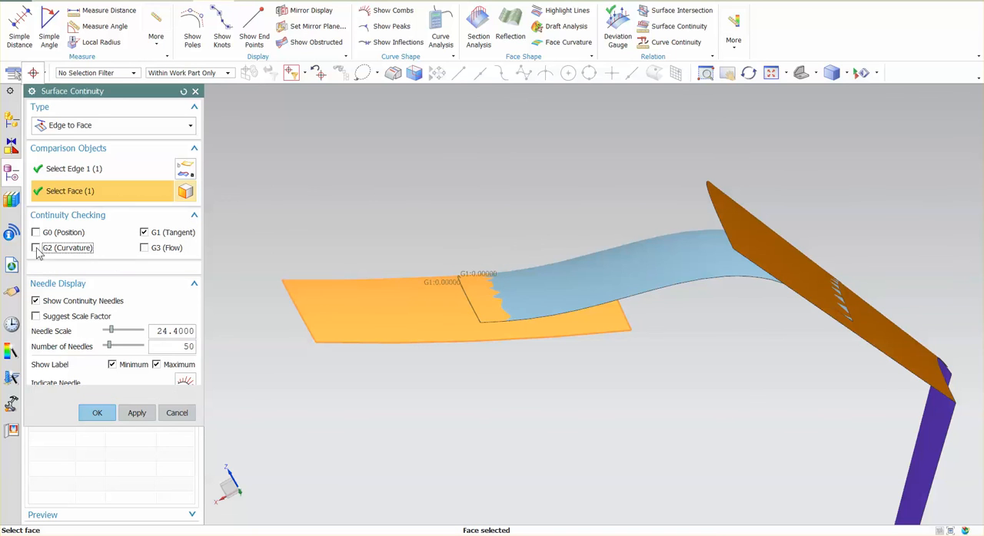
left_click(35, 232)
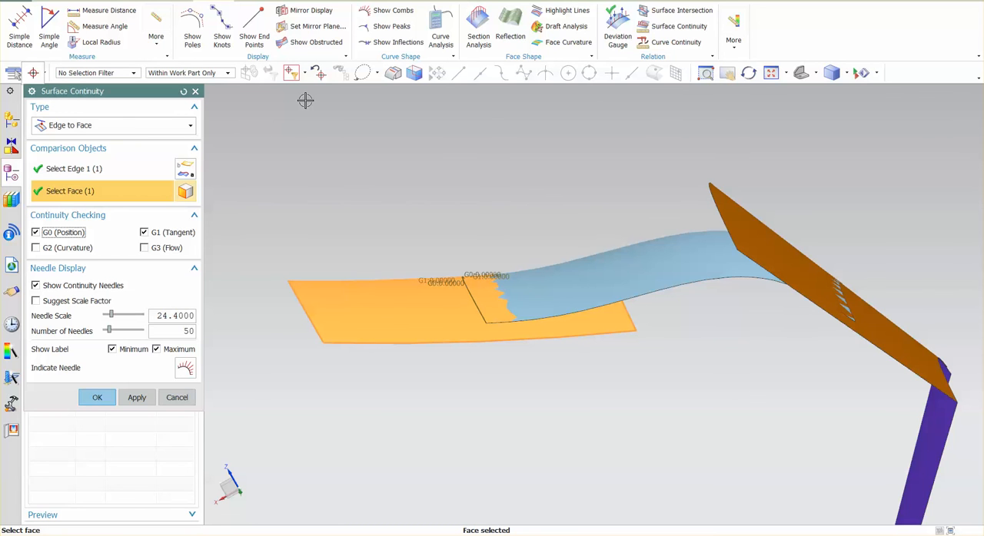
mouse_move(576, 285)
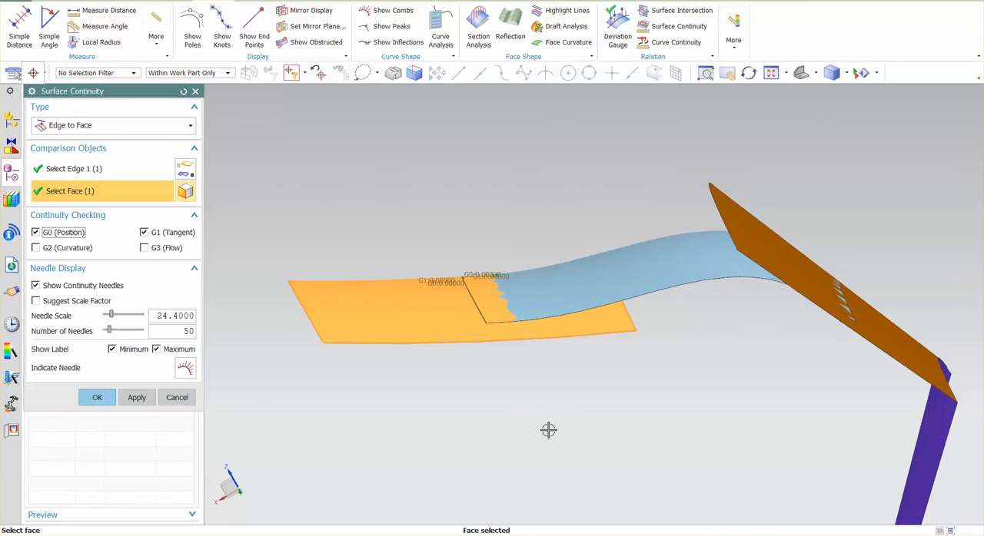
mouse_move(628, 486)
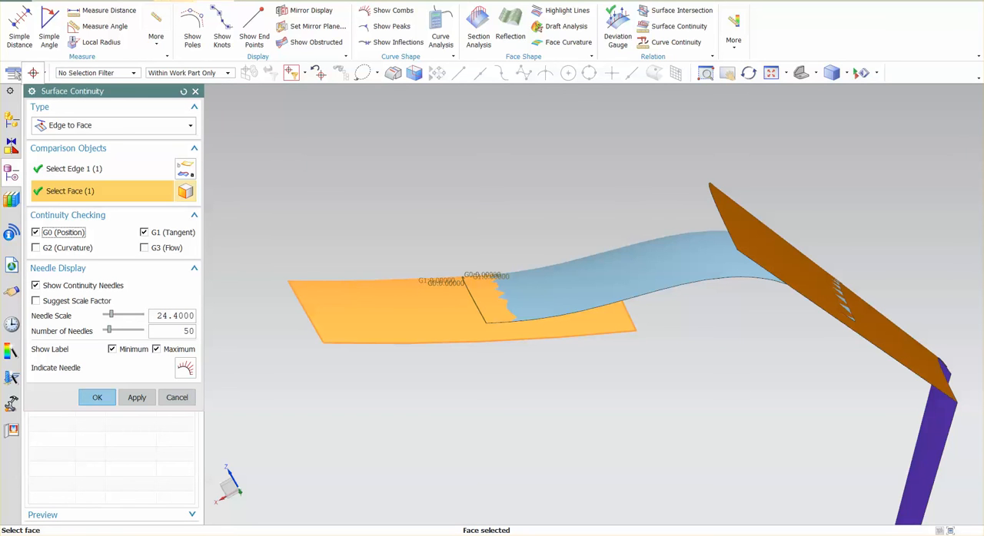
Return to the Surface modelling ribbon after reviewing the position and tangent needles.
left_click(661, 28)
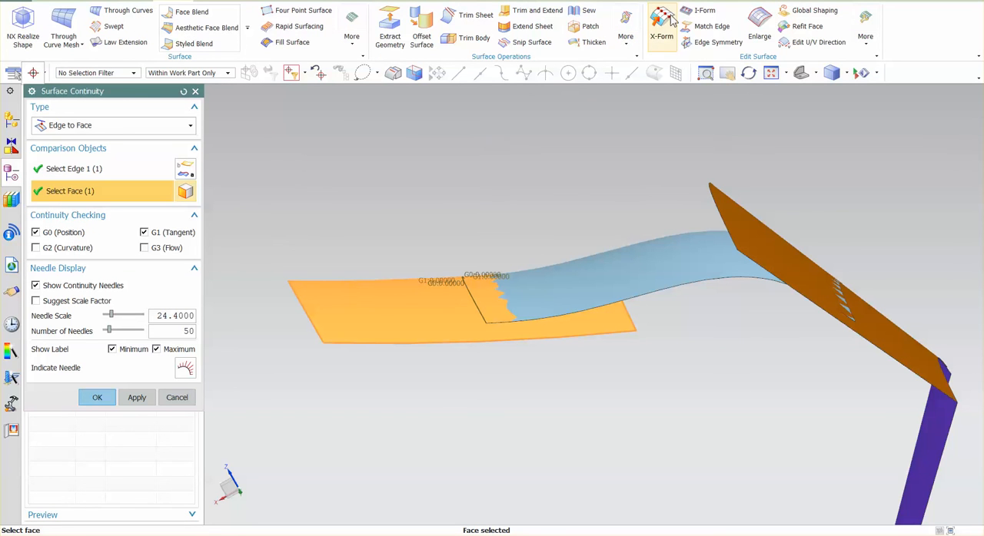
mouse_move(635, 415)
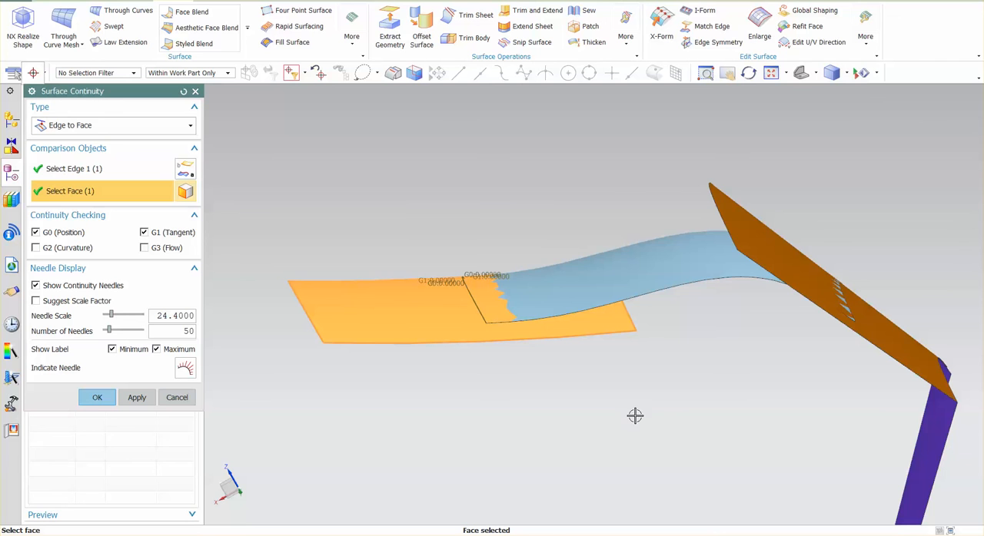
mouse_move(500, 449)
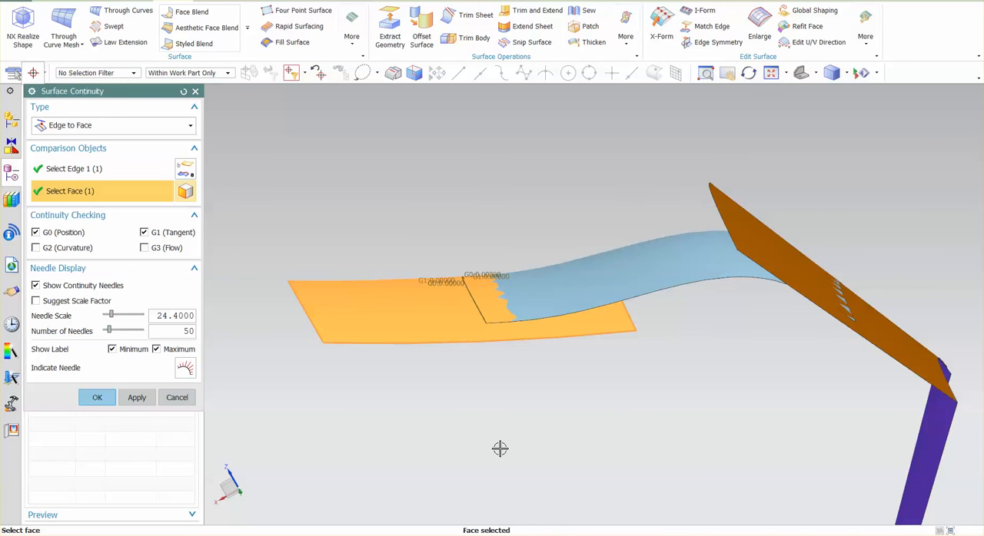
mouse_move(136, 396)
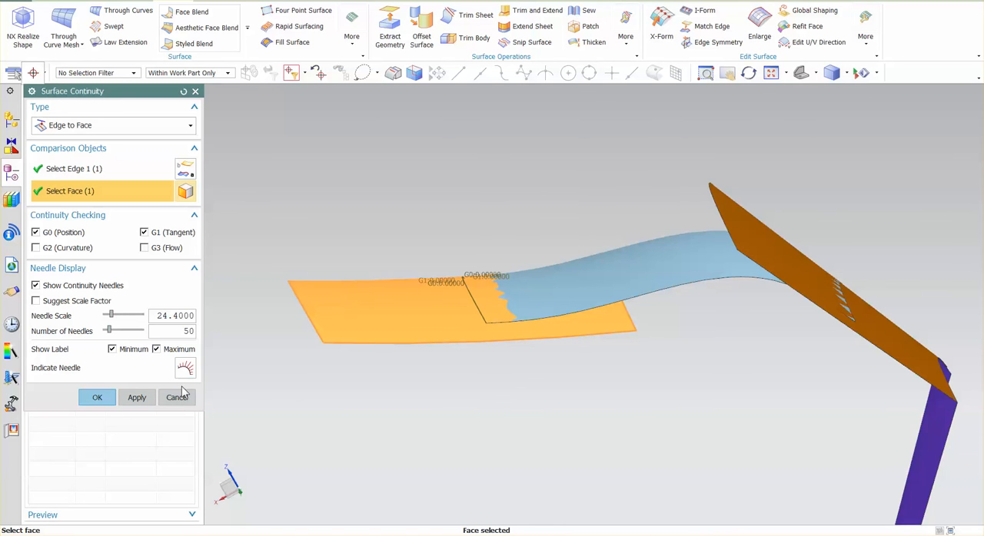
mouse_move(661, 23)
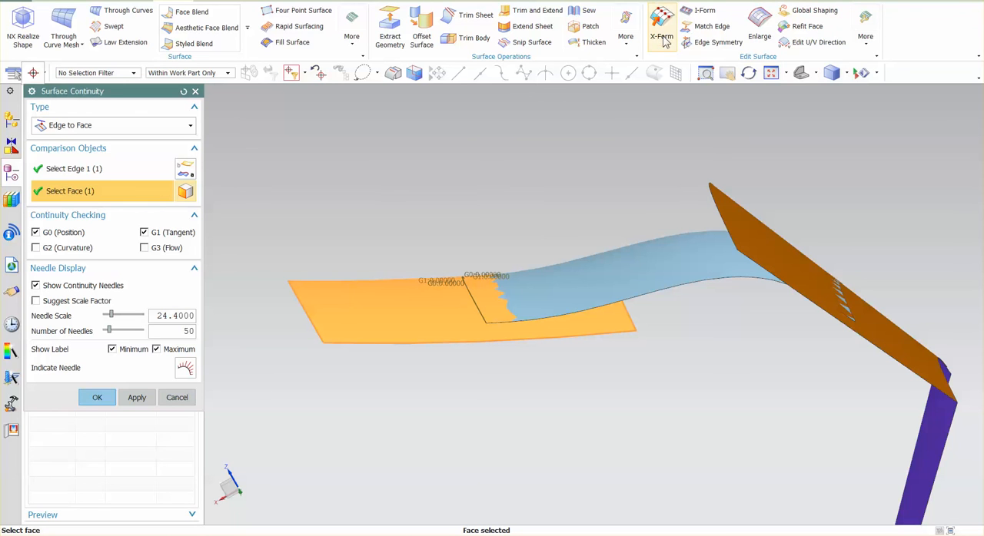
mouse_move(710, 41)
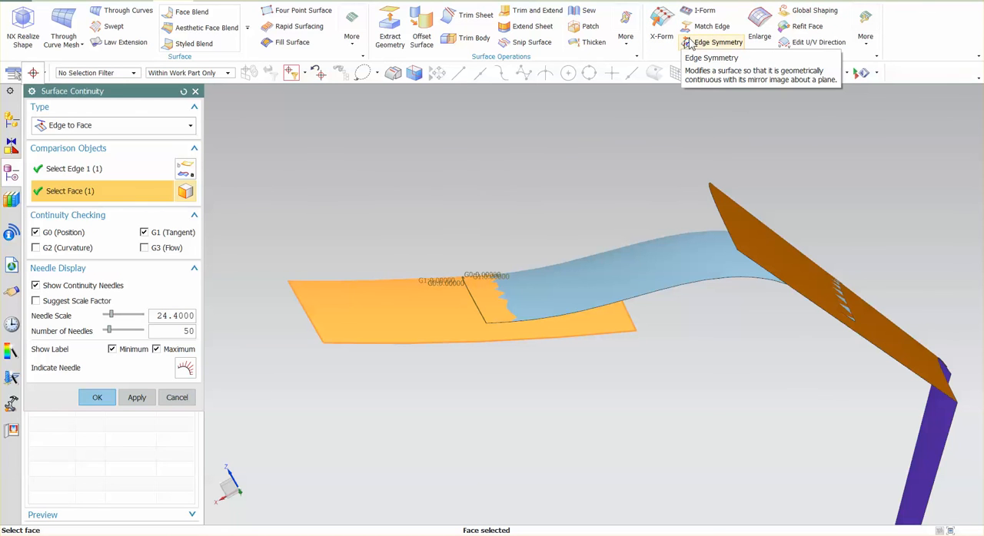